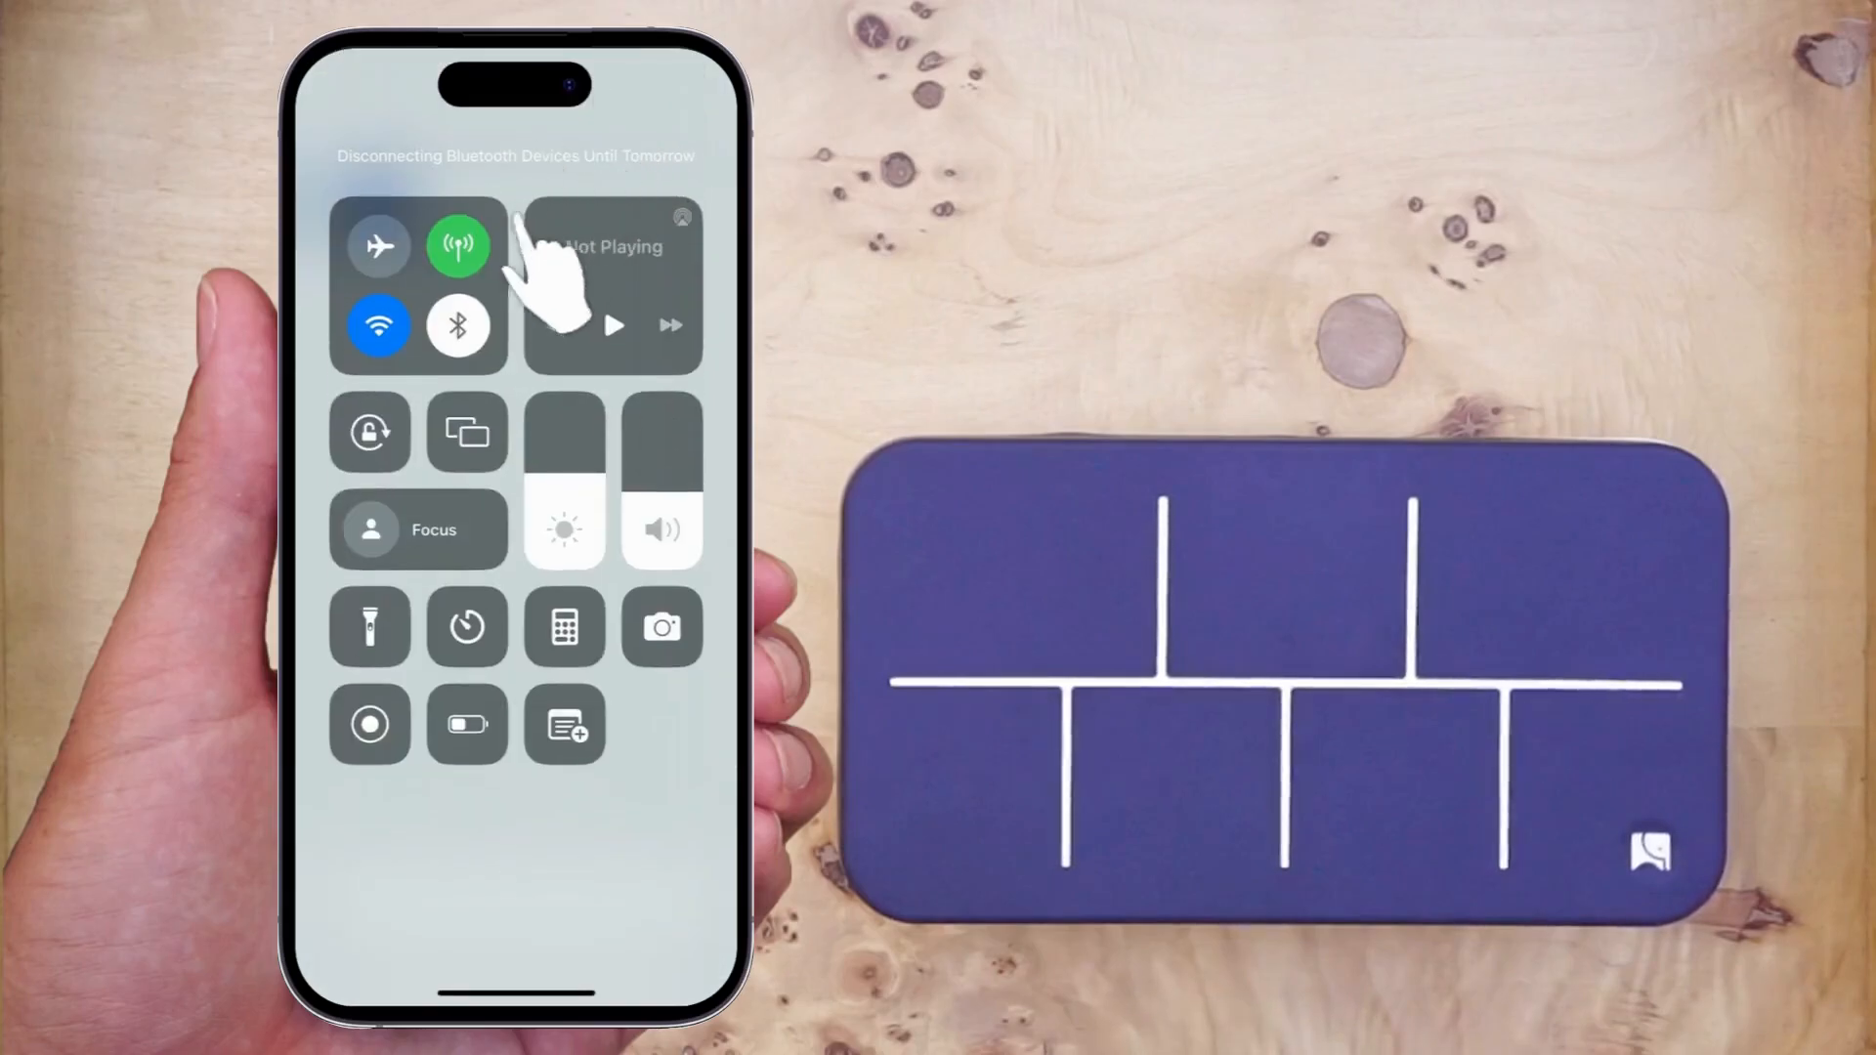
# Toggle Bluetooth in iOS Control Center.
pyautogui.click(458, 324)
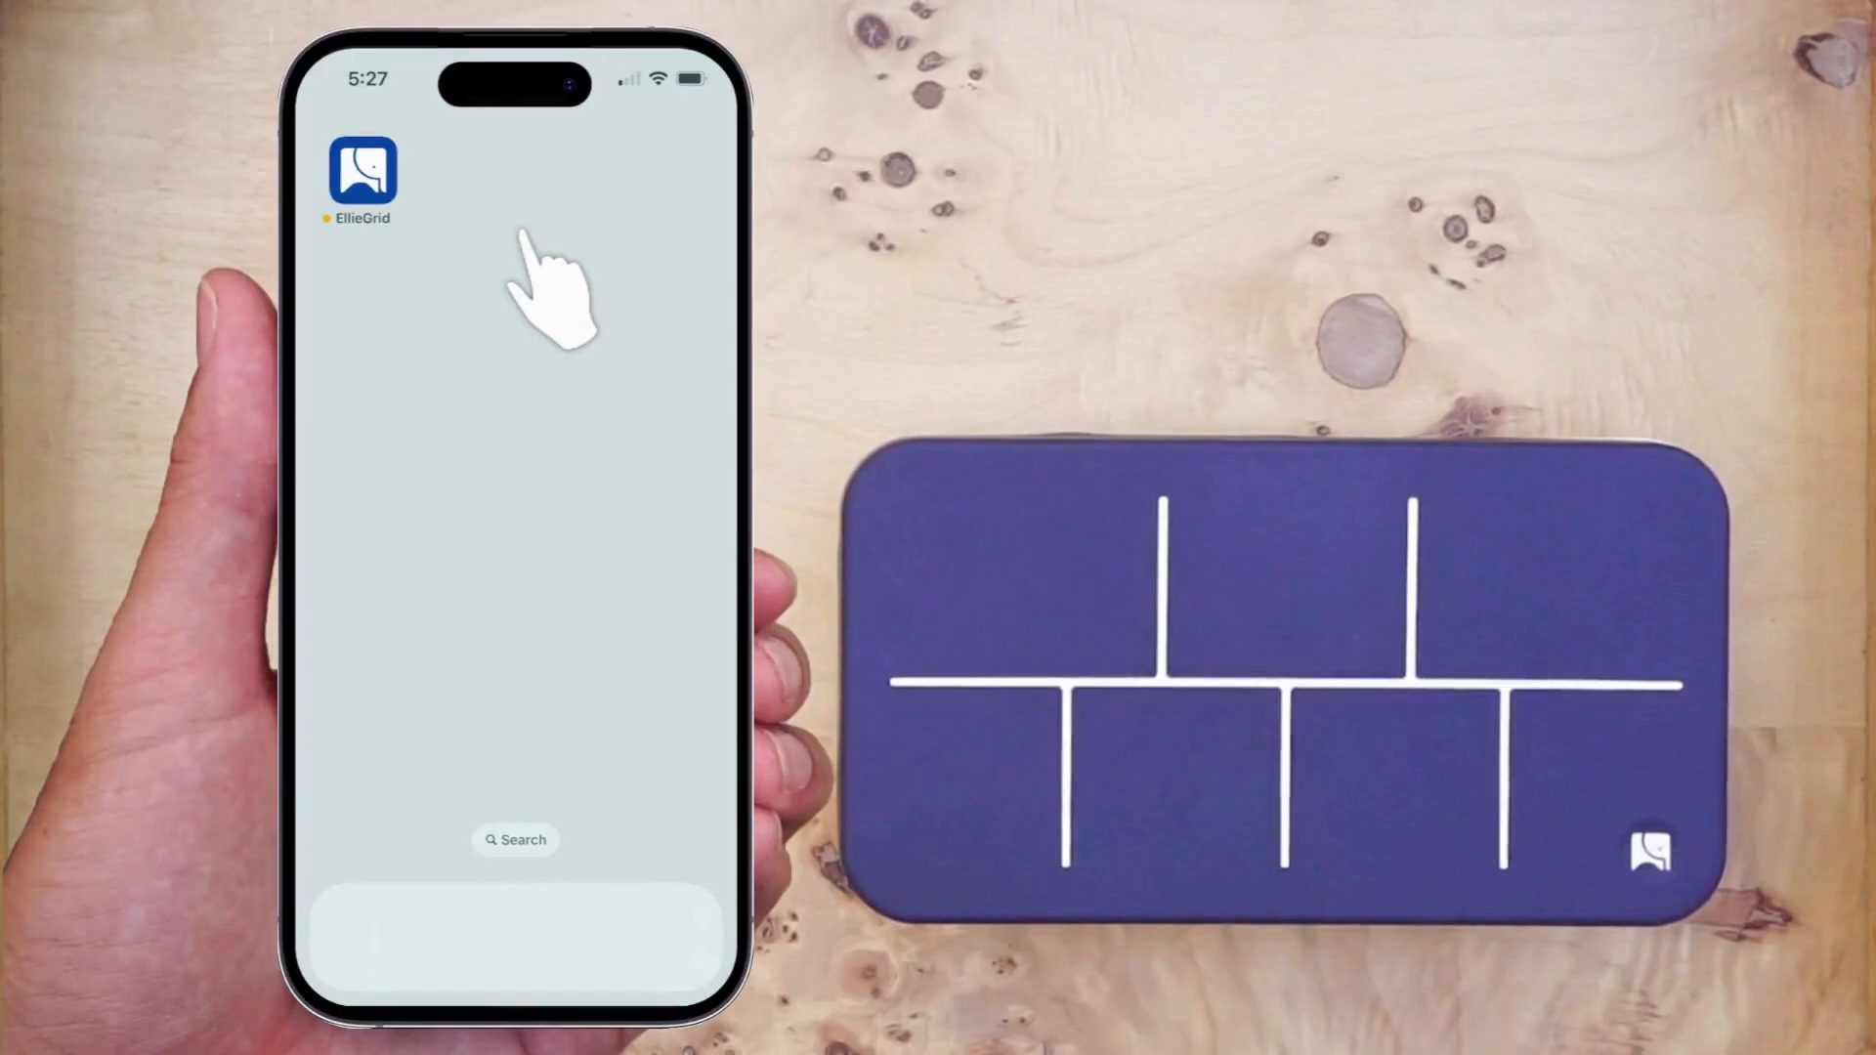
# Launch EllieGrid from its home screen icon.
pyautogui.click(362, 167)
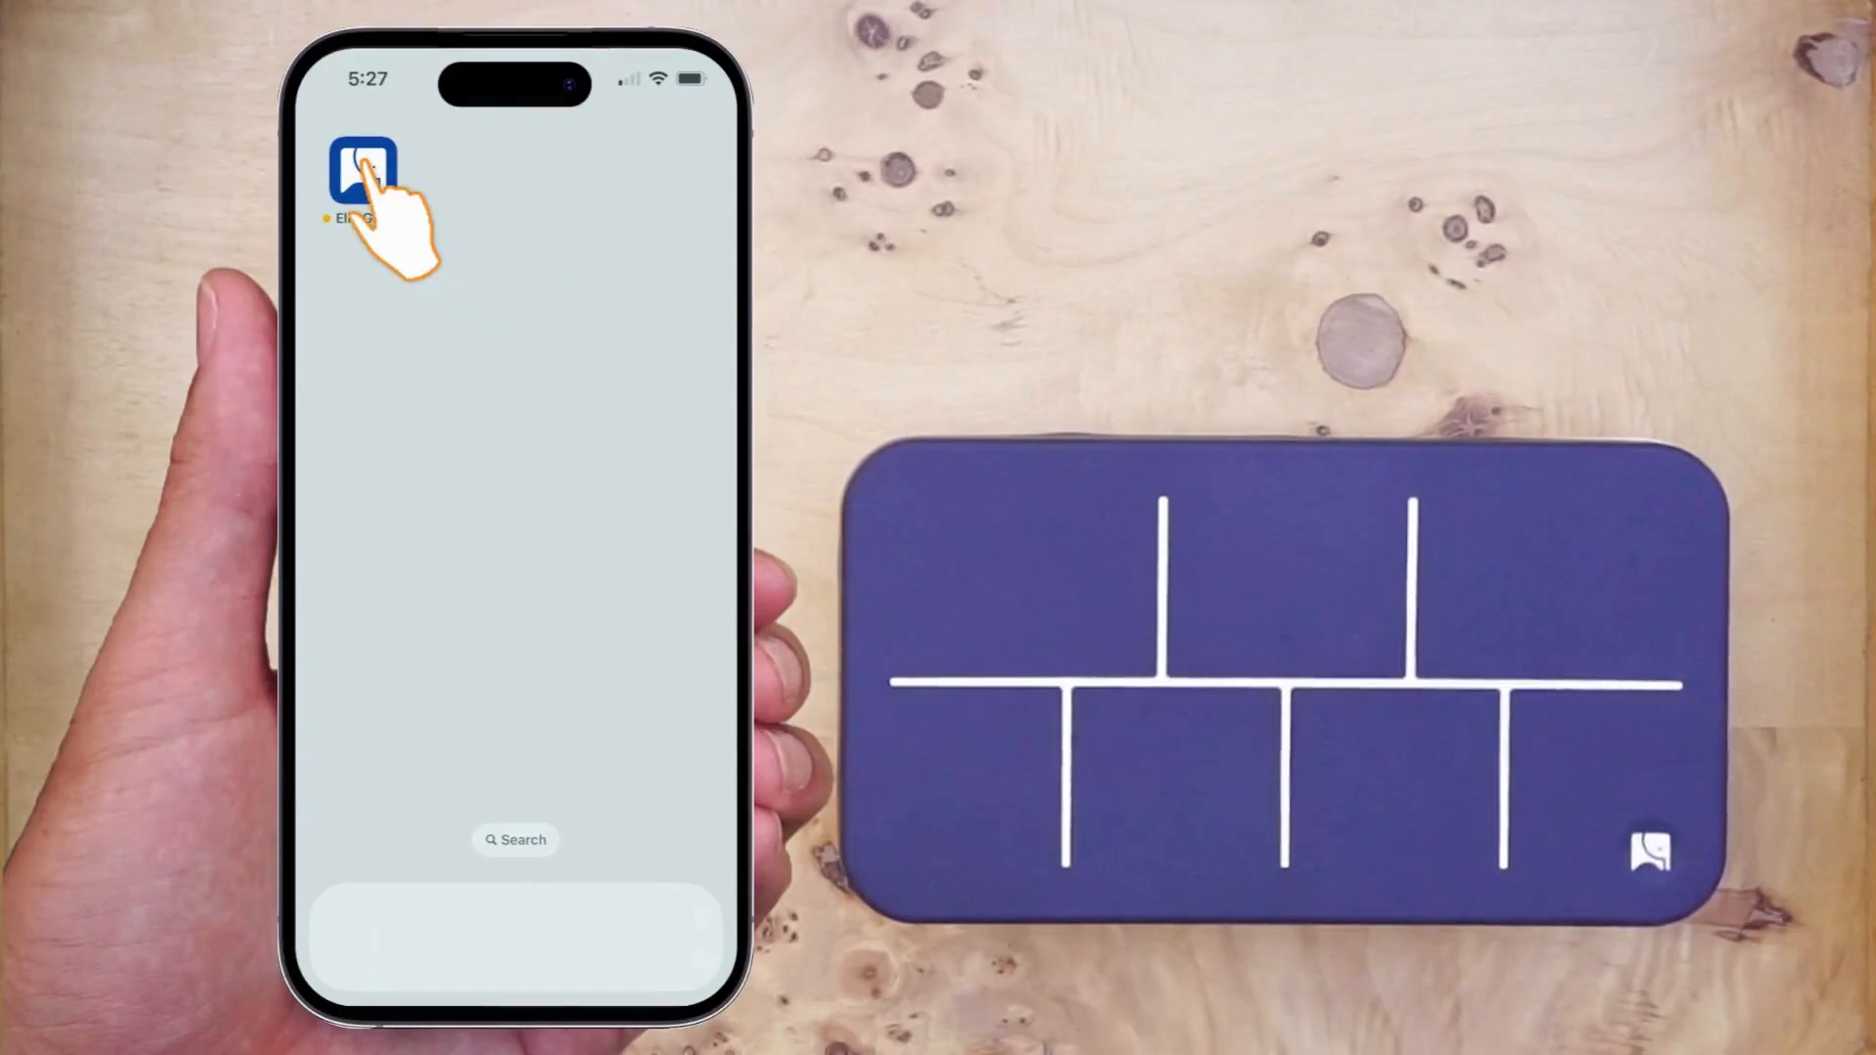
pyautogui.click(362, 165)
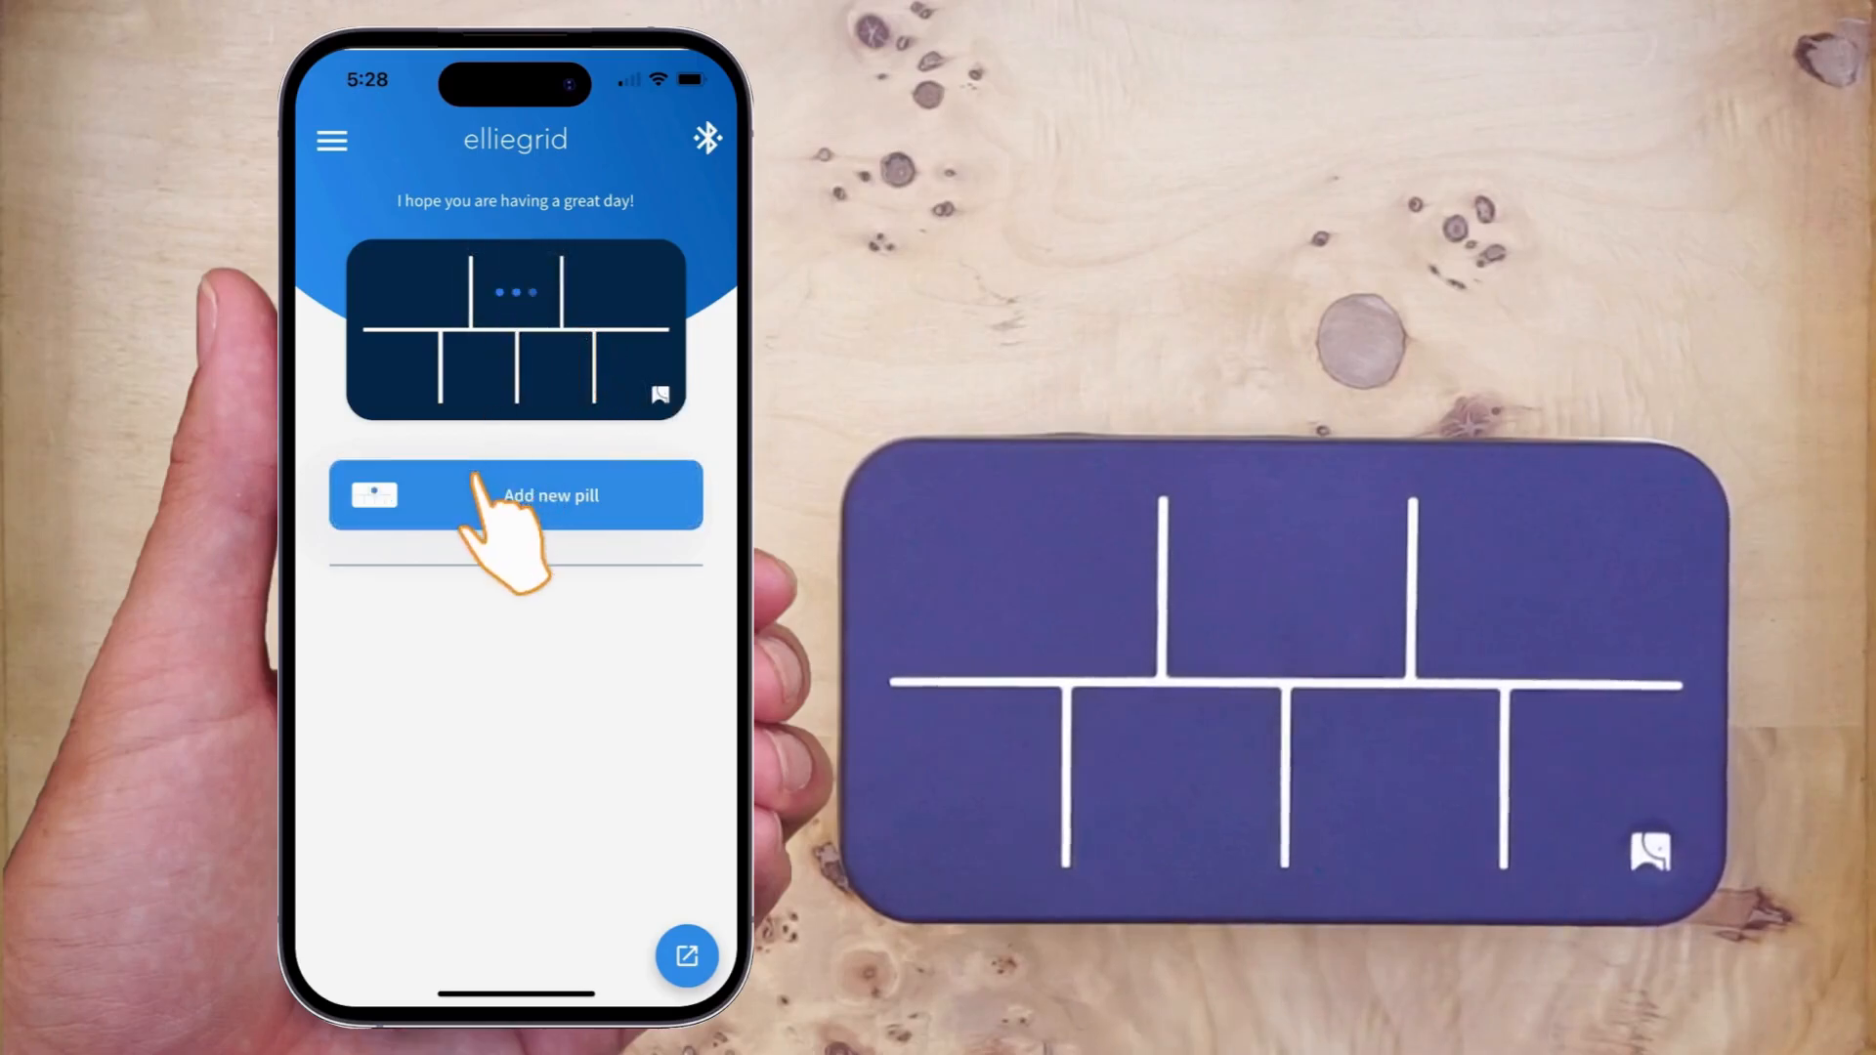
# Add a pill, choose Ibuprofen from the 'Ibu' suggestions, and set it to every day.
pyautogui.click(515, 494)
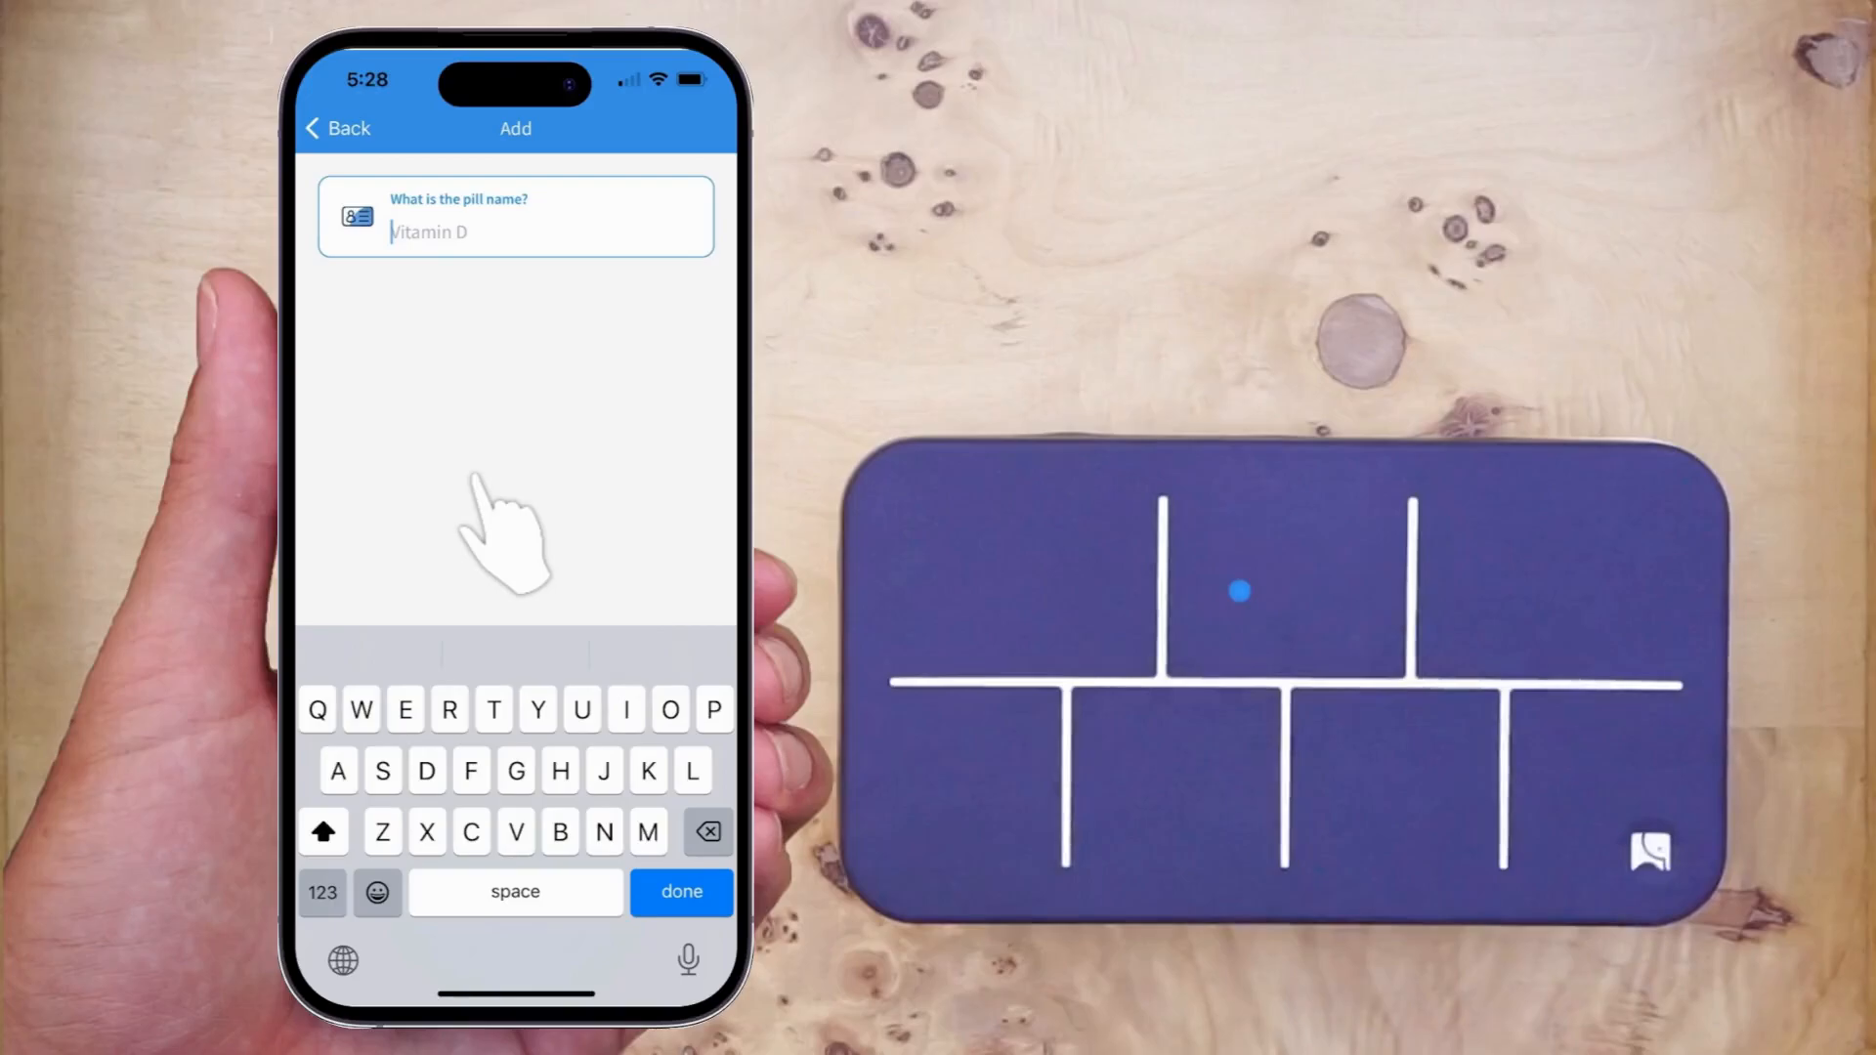
pyautogui.write('I')
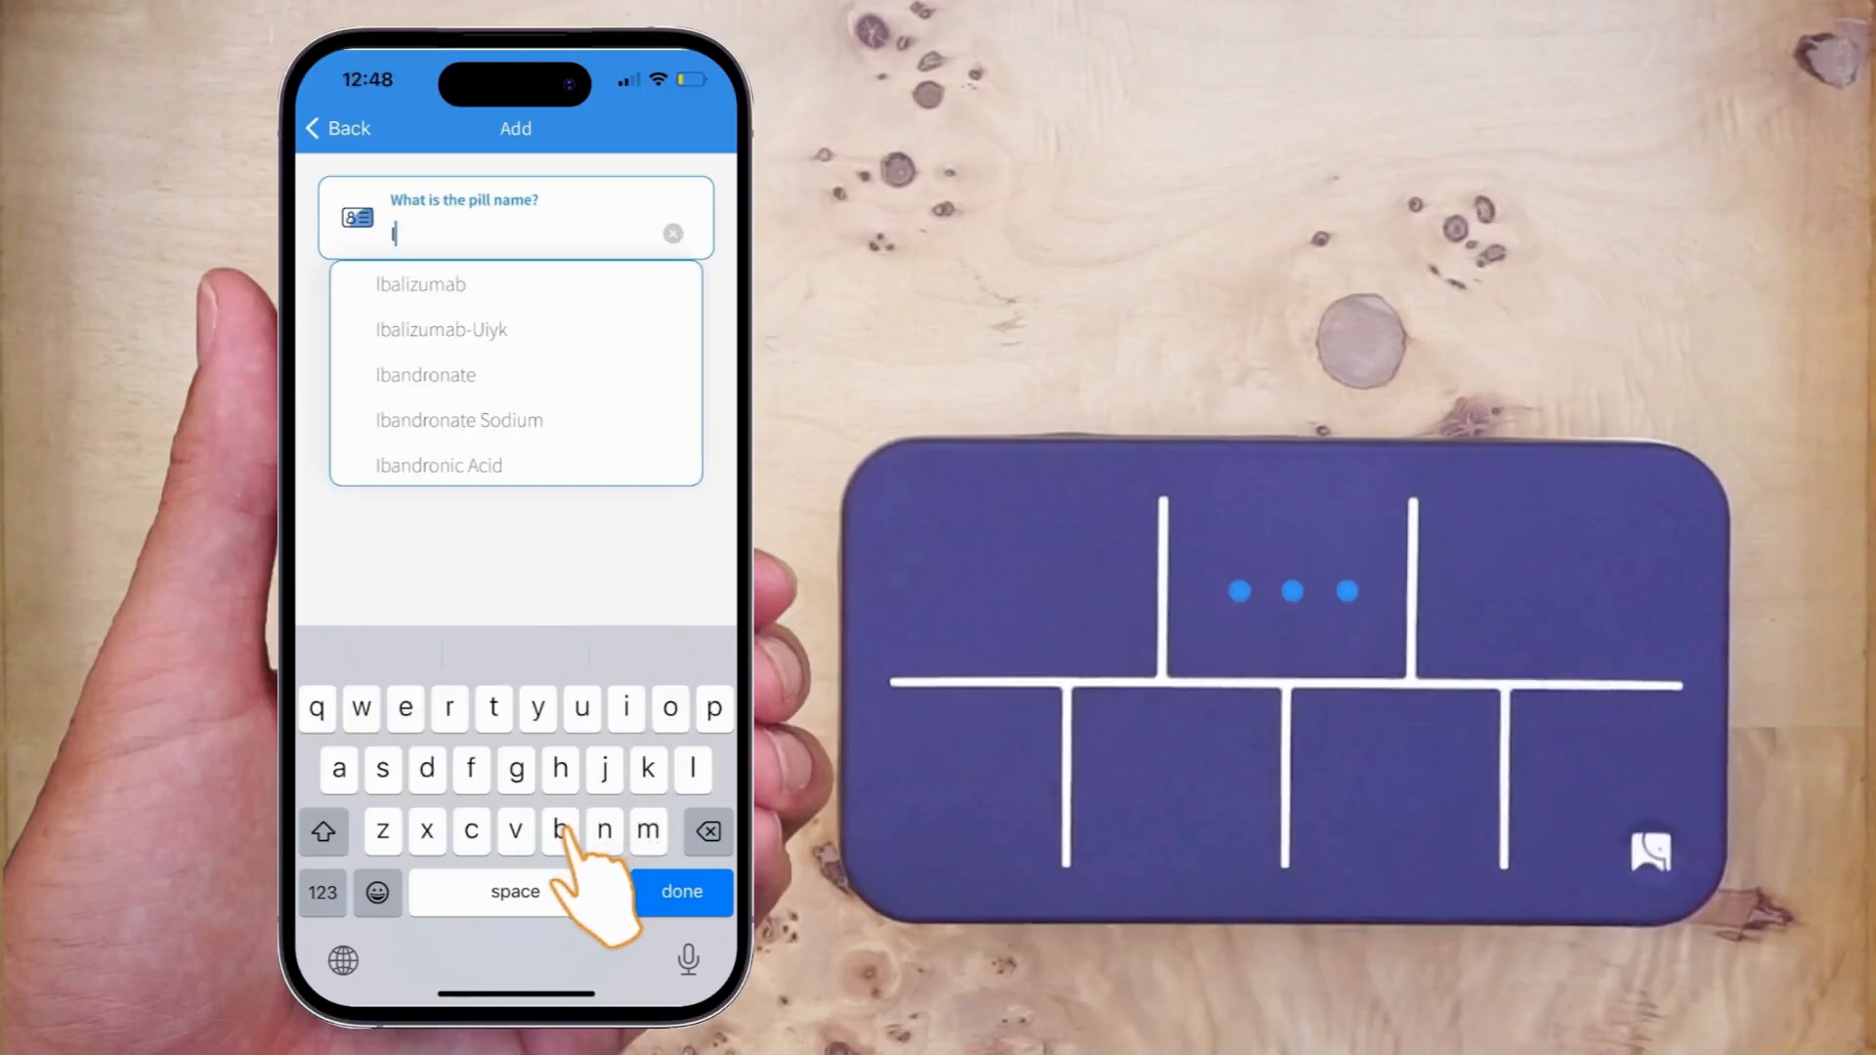
pyautogui.write('bu')
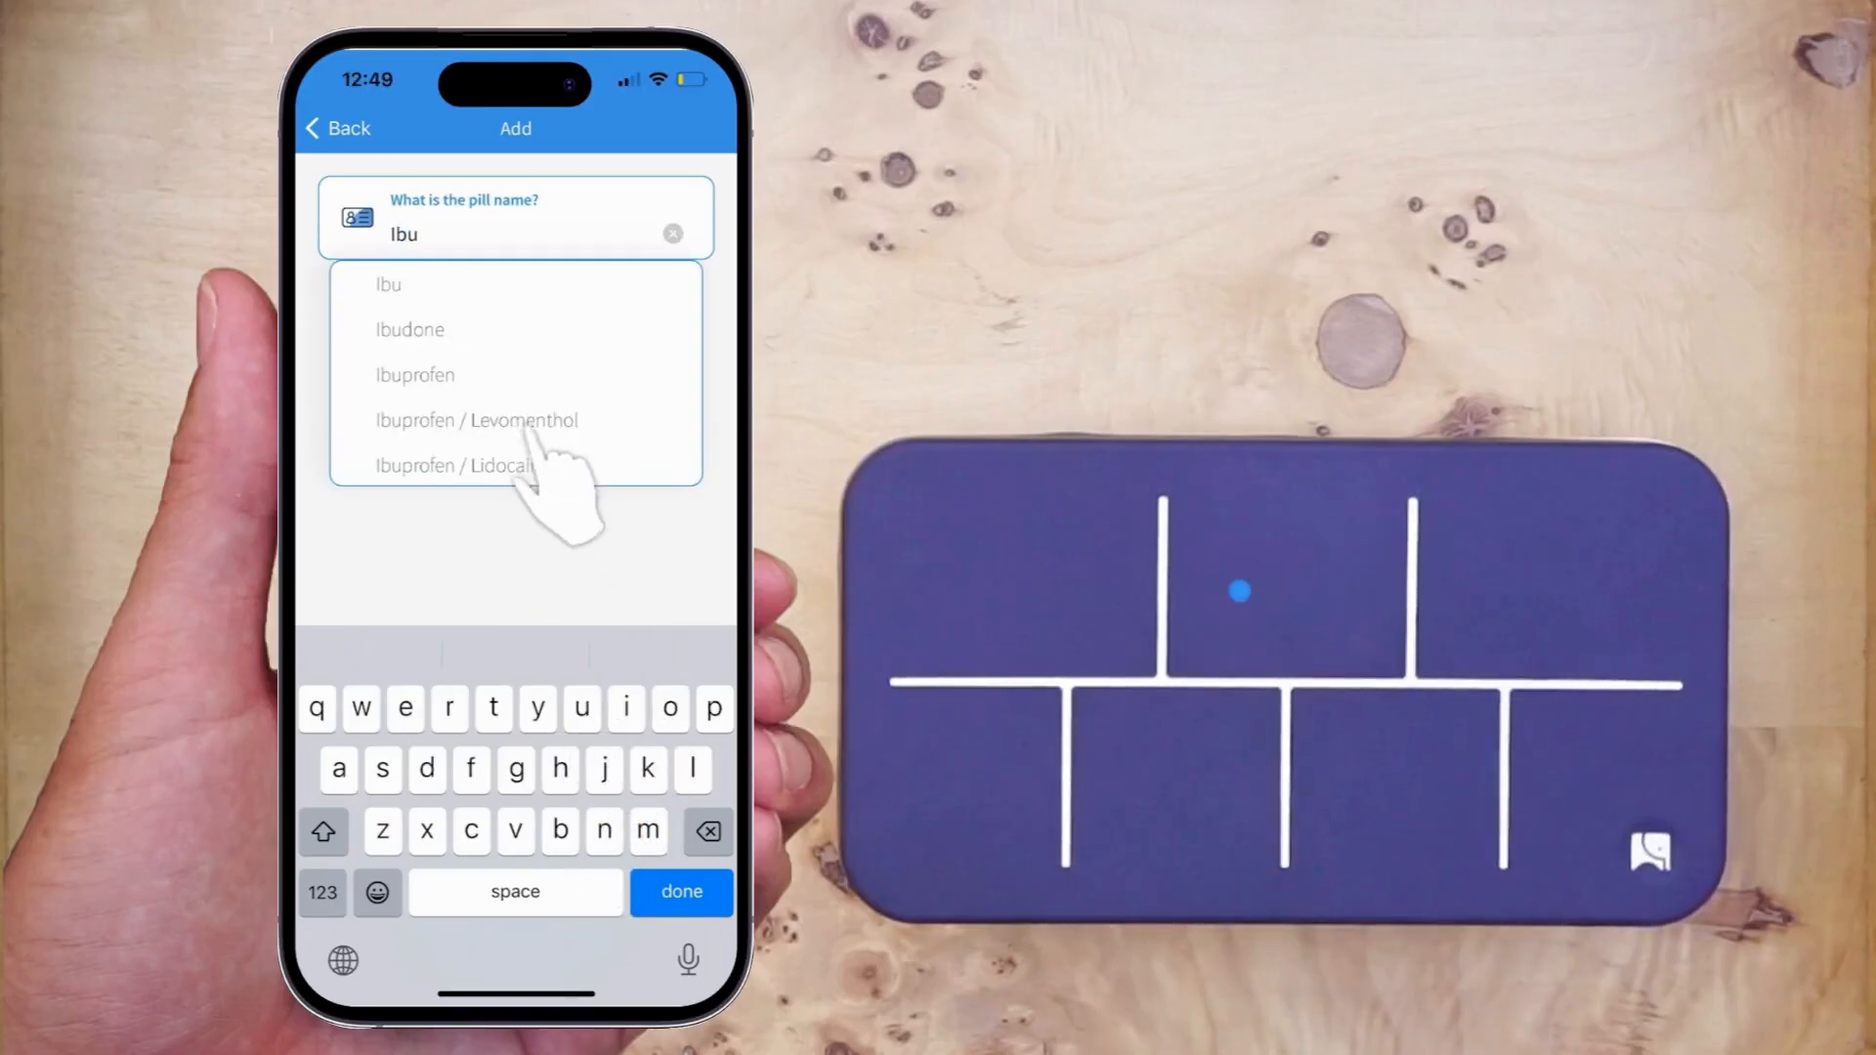
pyautogui.click(415, 374)
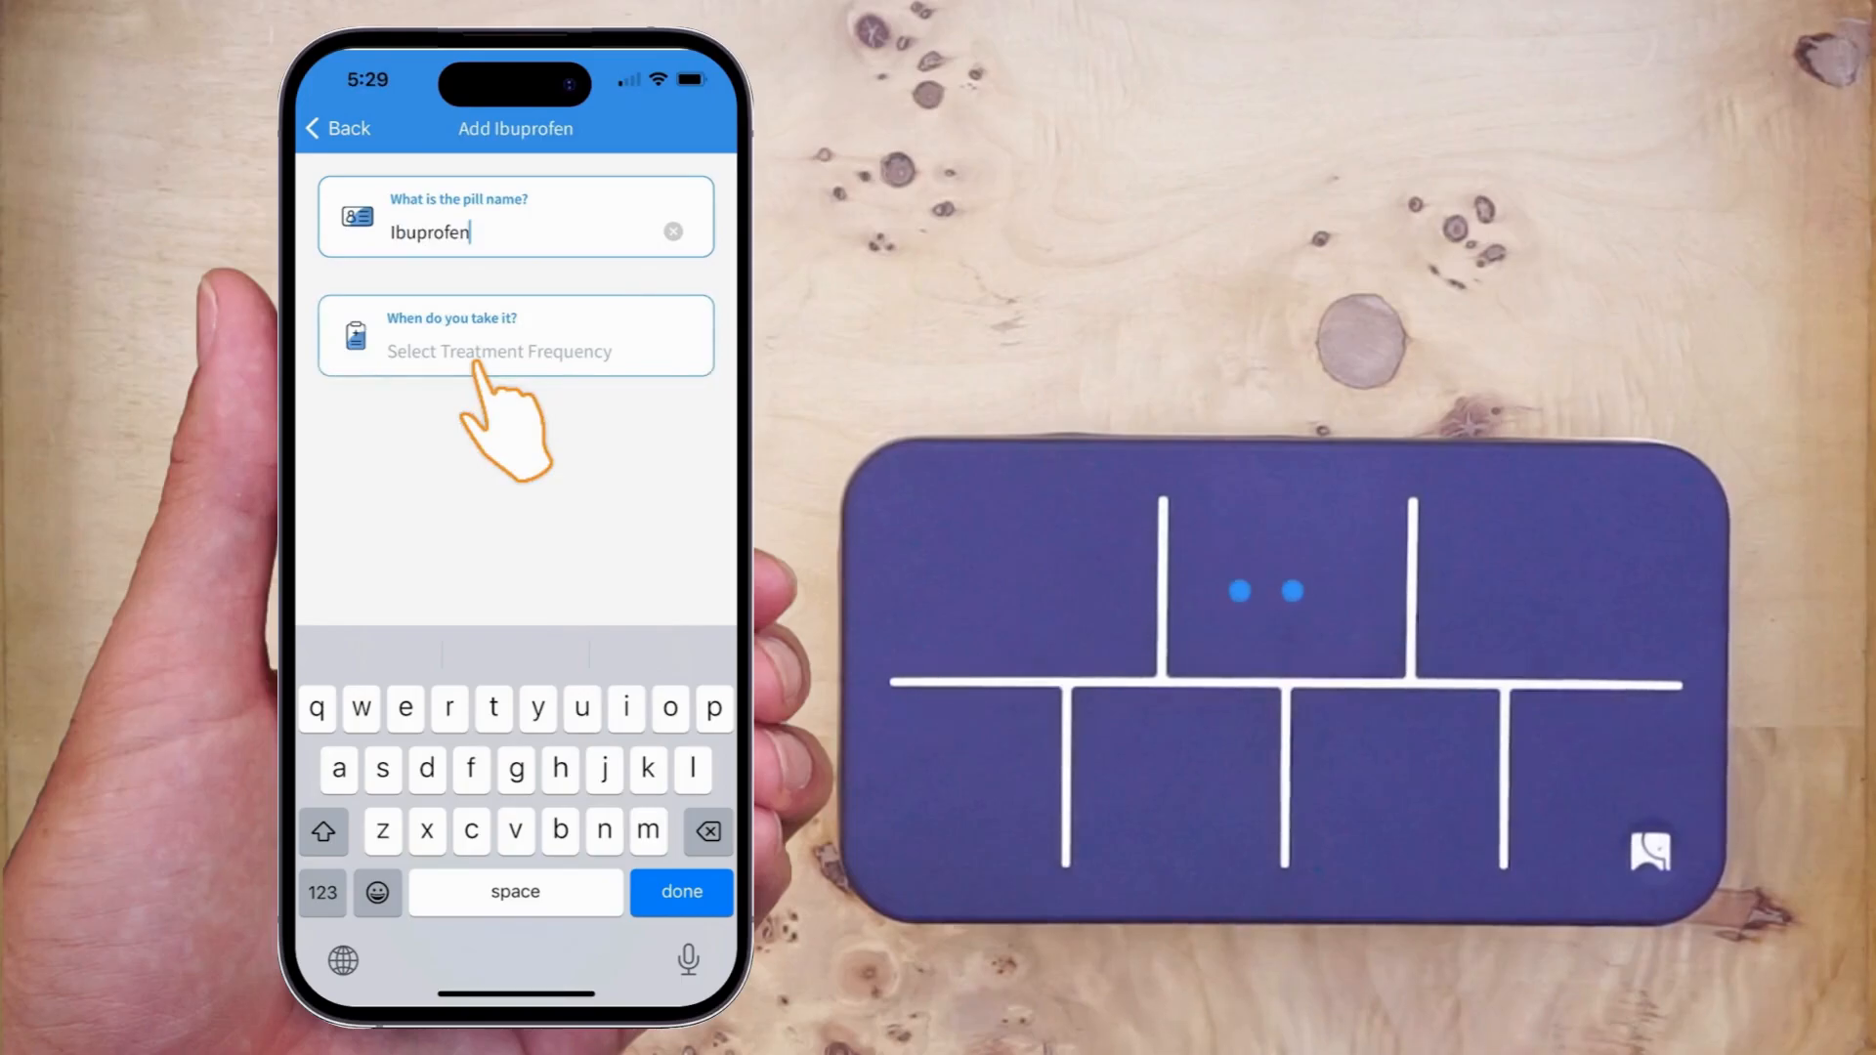
pyautogui.click(499, 351)
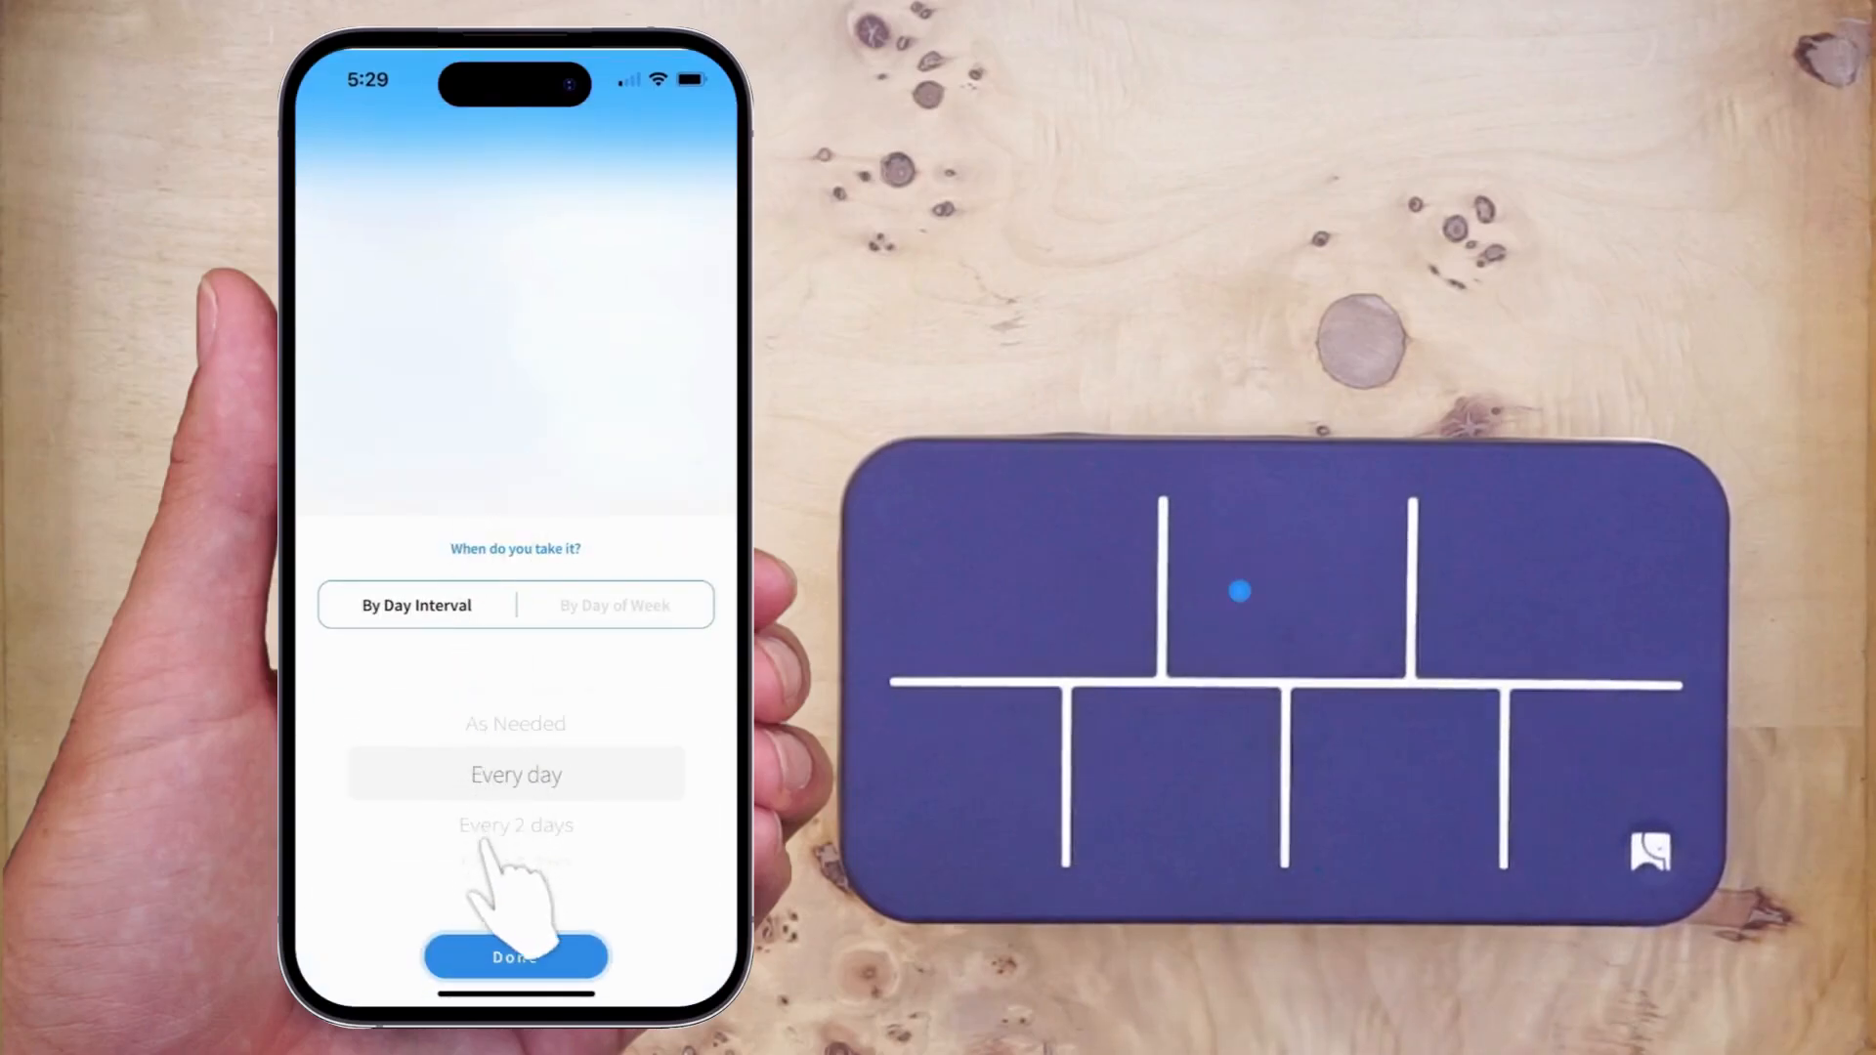
pyautogui.click(515, 957)
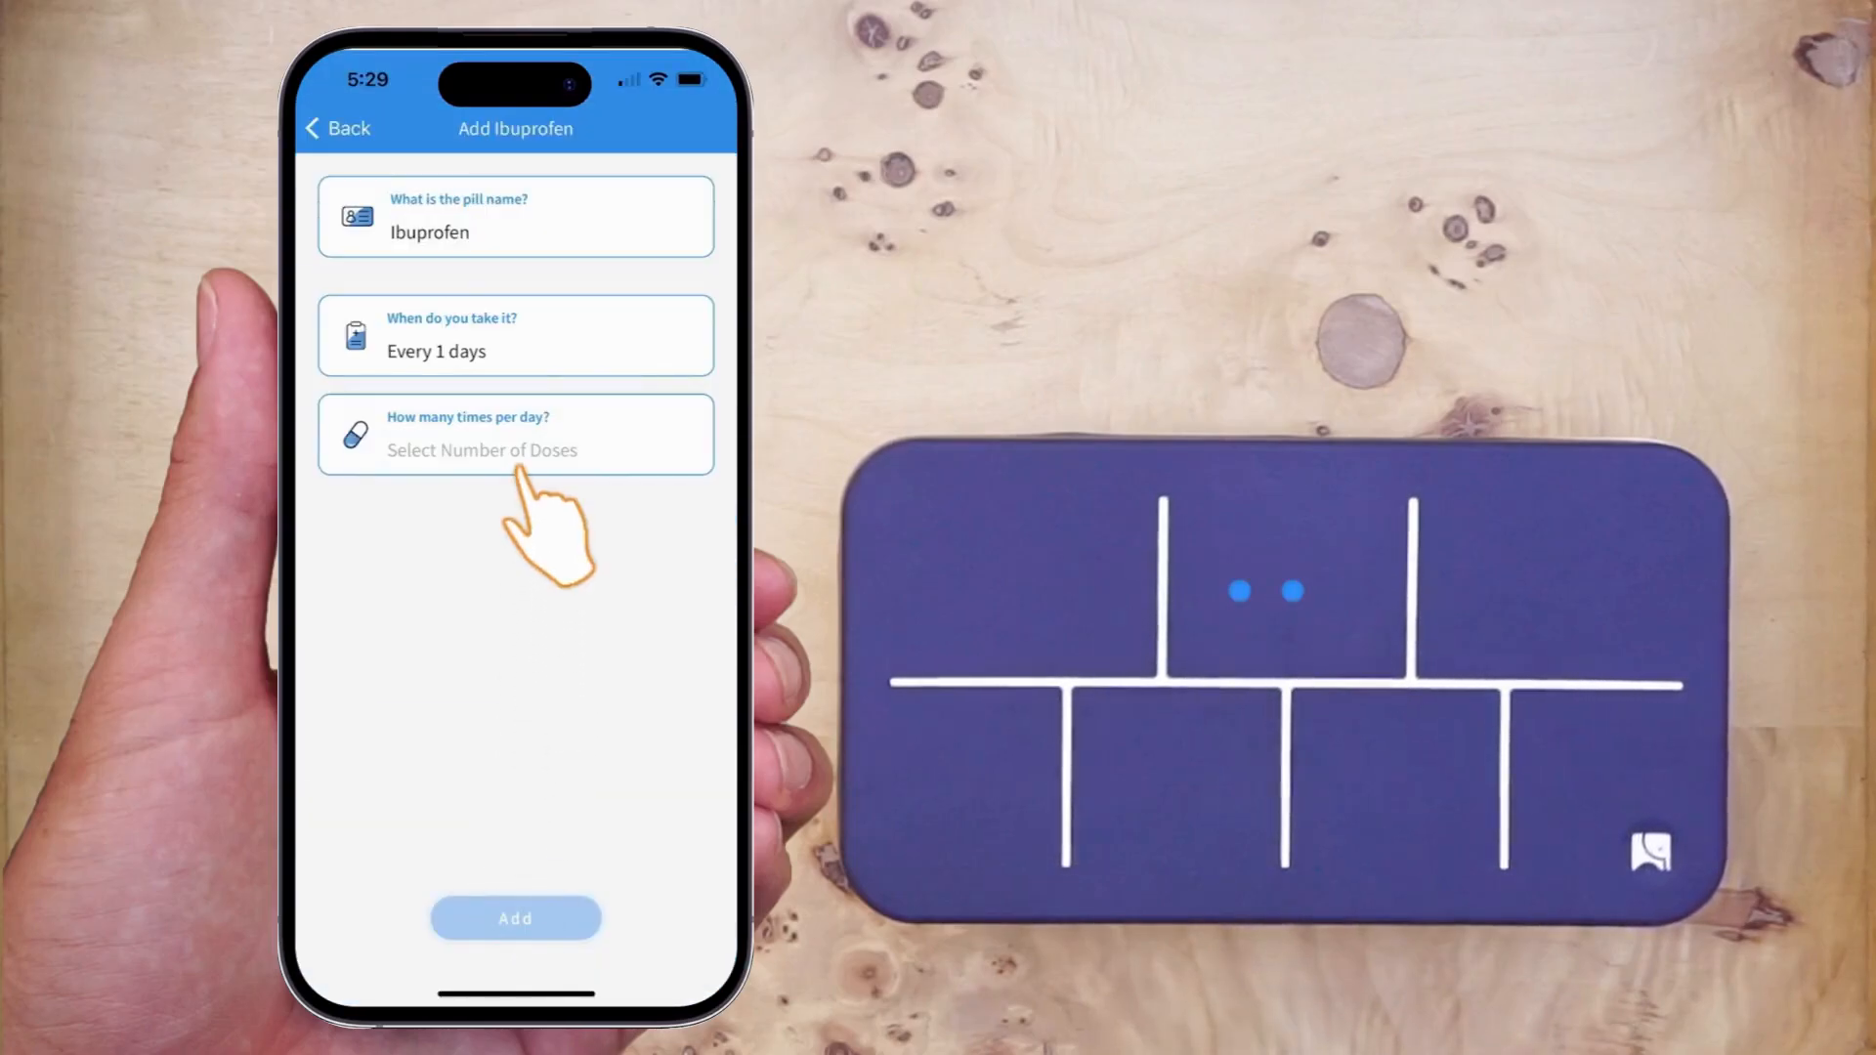
# Choose 2 doses per day and raise the 8:00 PM dose to 2 pills.
pyautogui.click(515, 449)
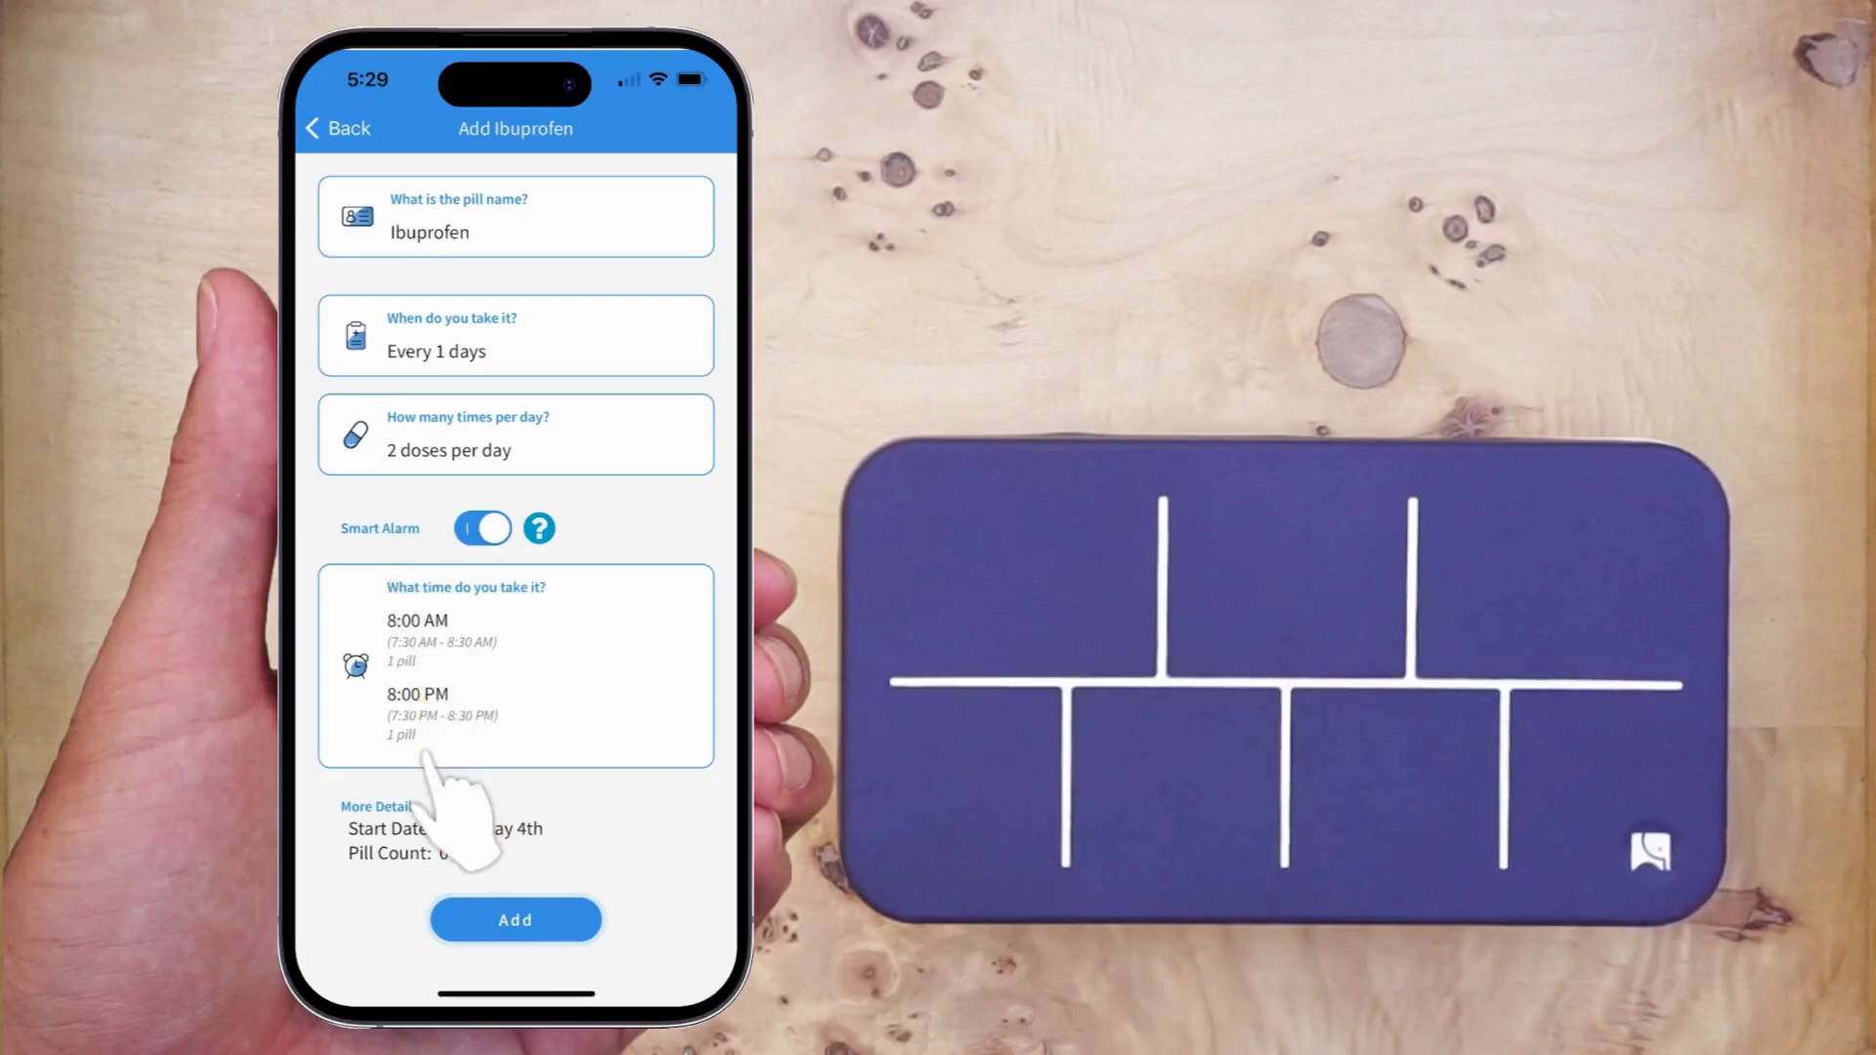
pyautogui.click(417, 694)
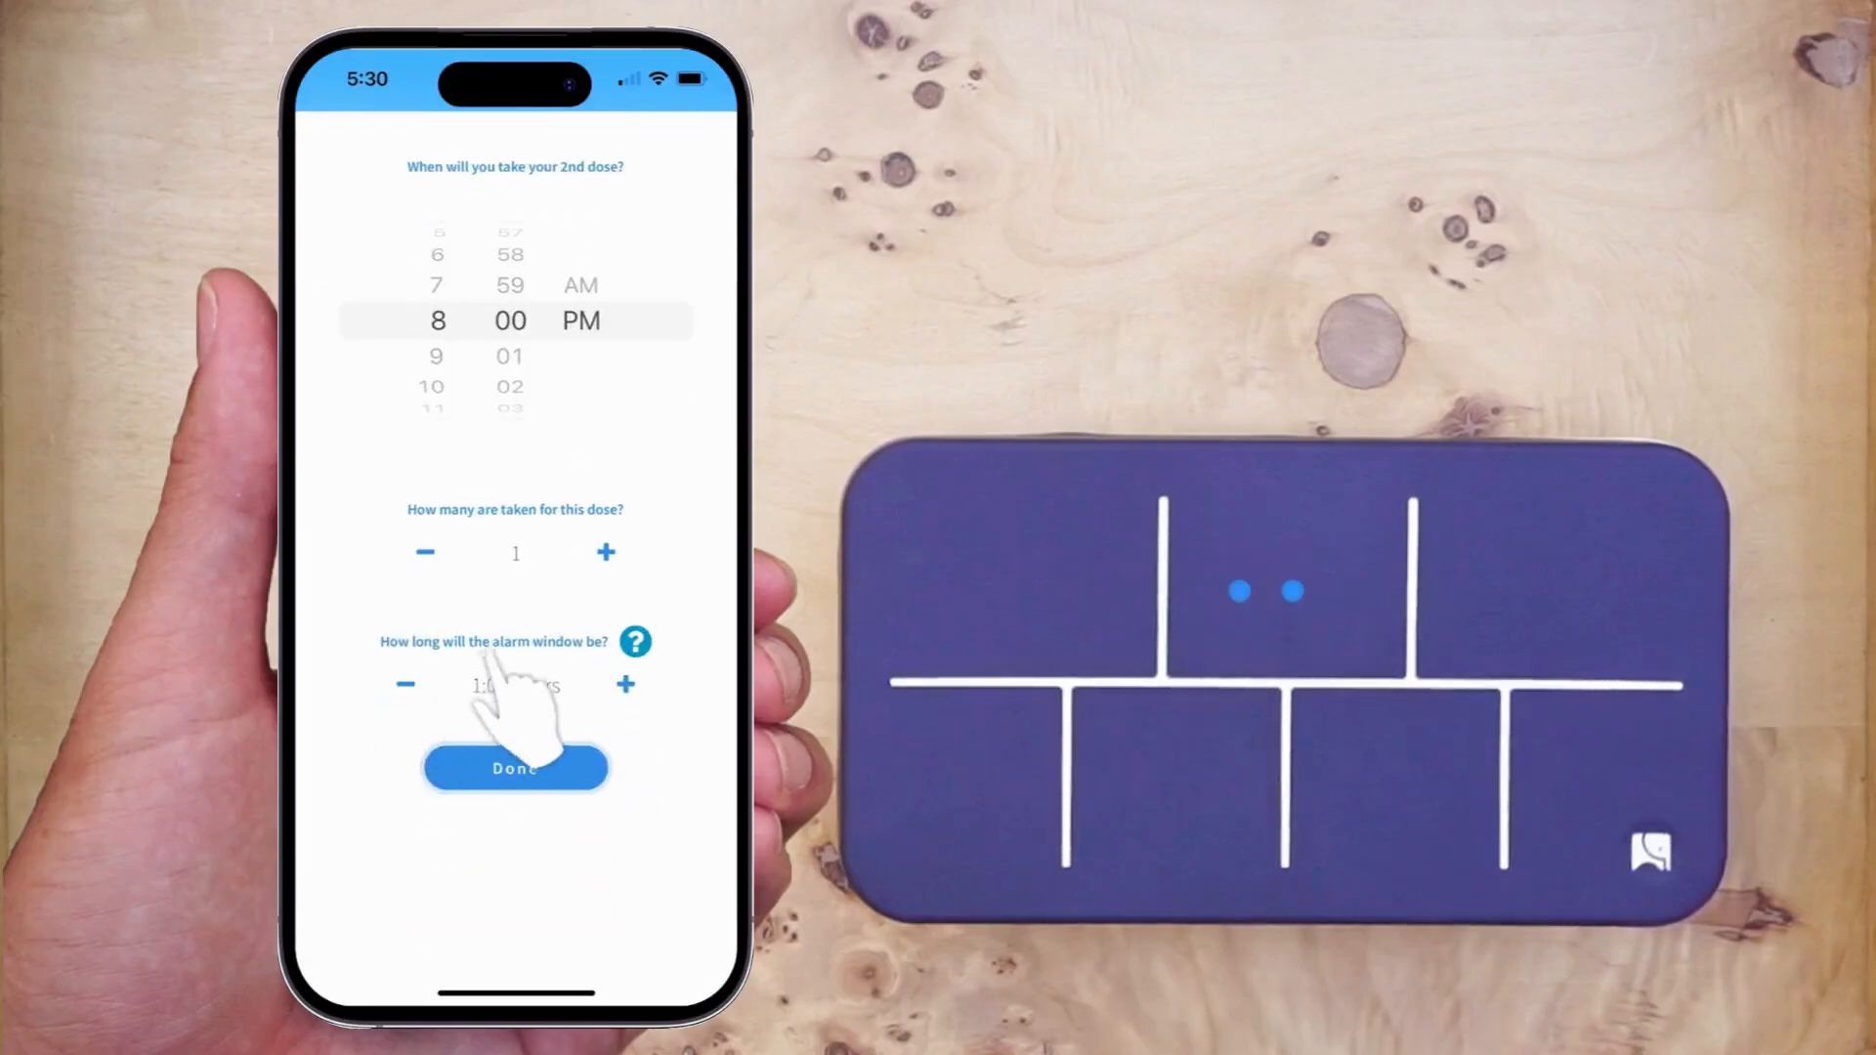
pyautogui.click(603, 551)
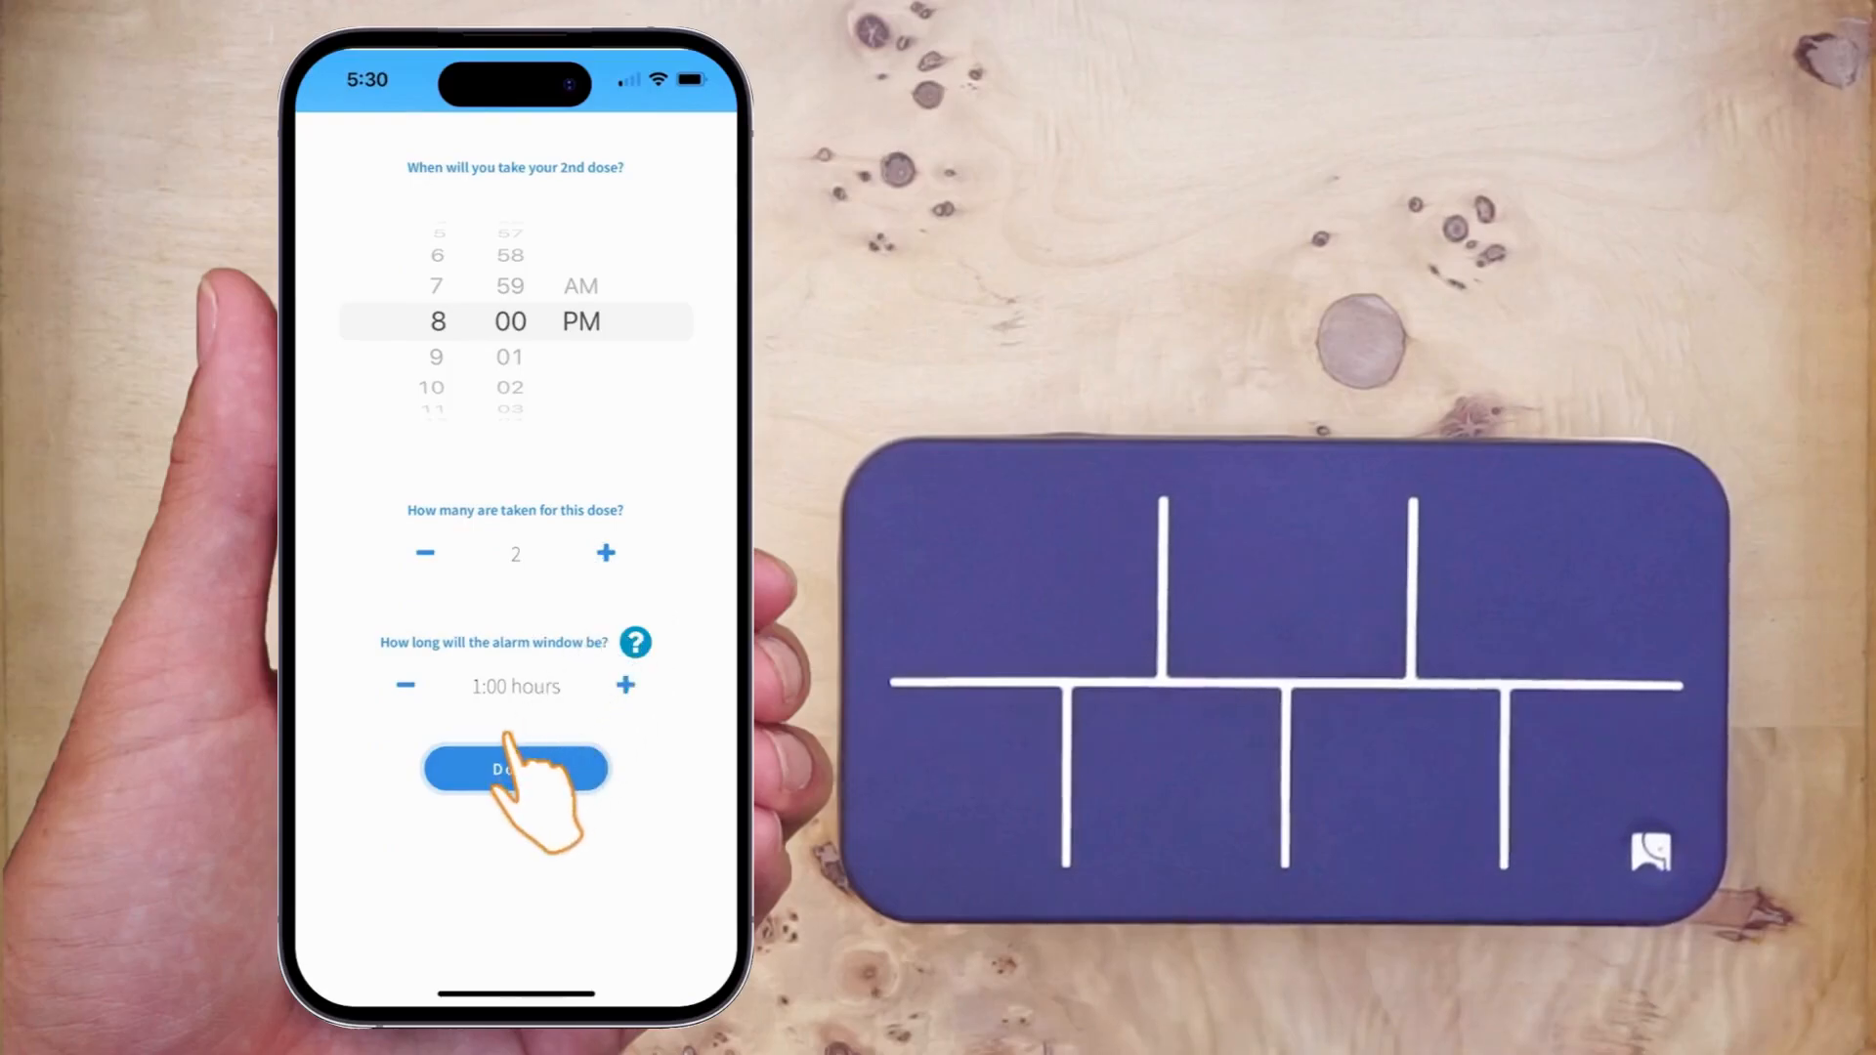
pyautogui.click(515, 769)
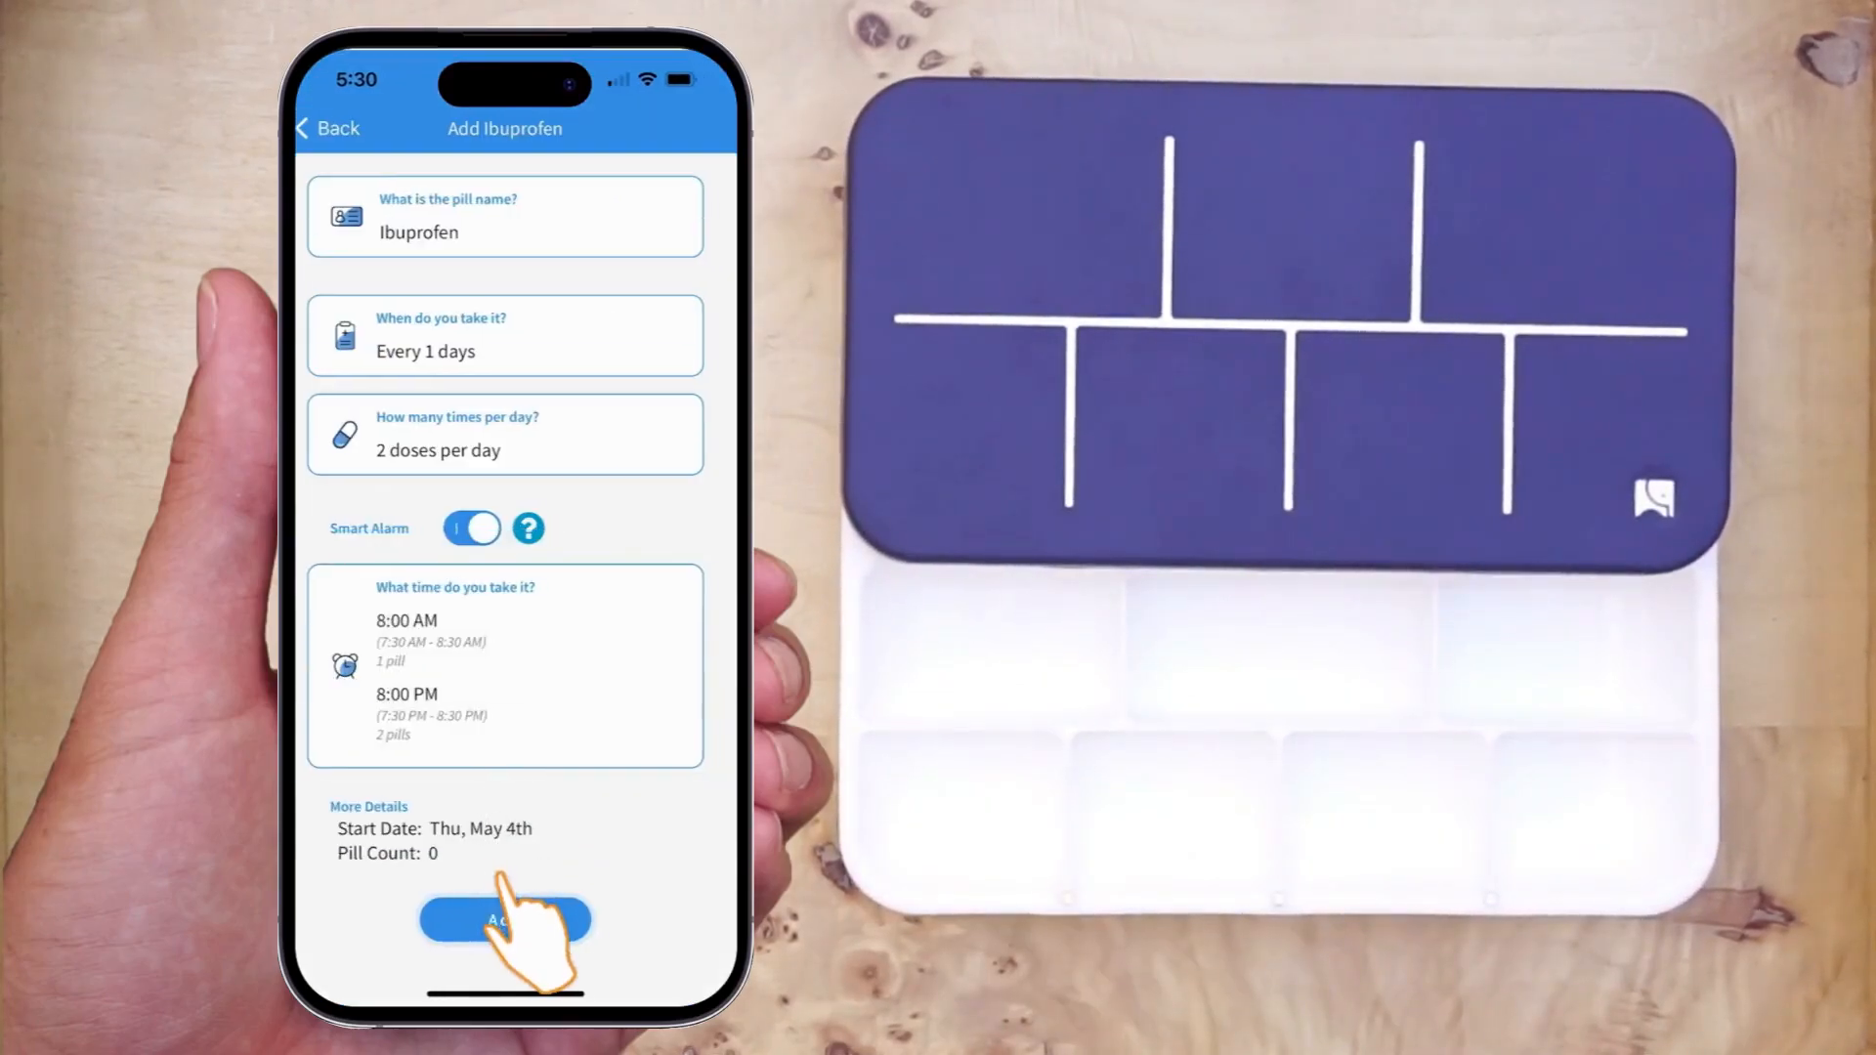
# Add Ibuprofen and finish after filling the indicated pill box compartment.
pyautogui.click(504, 920)
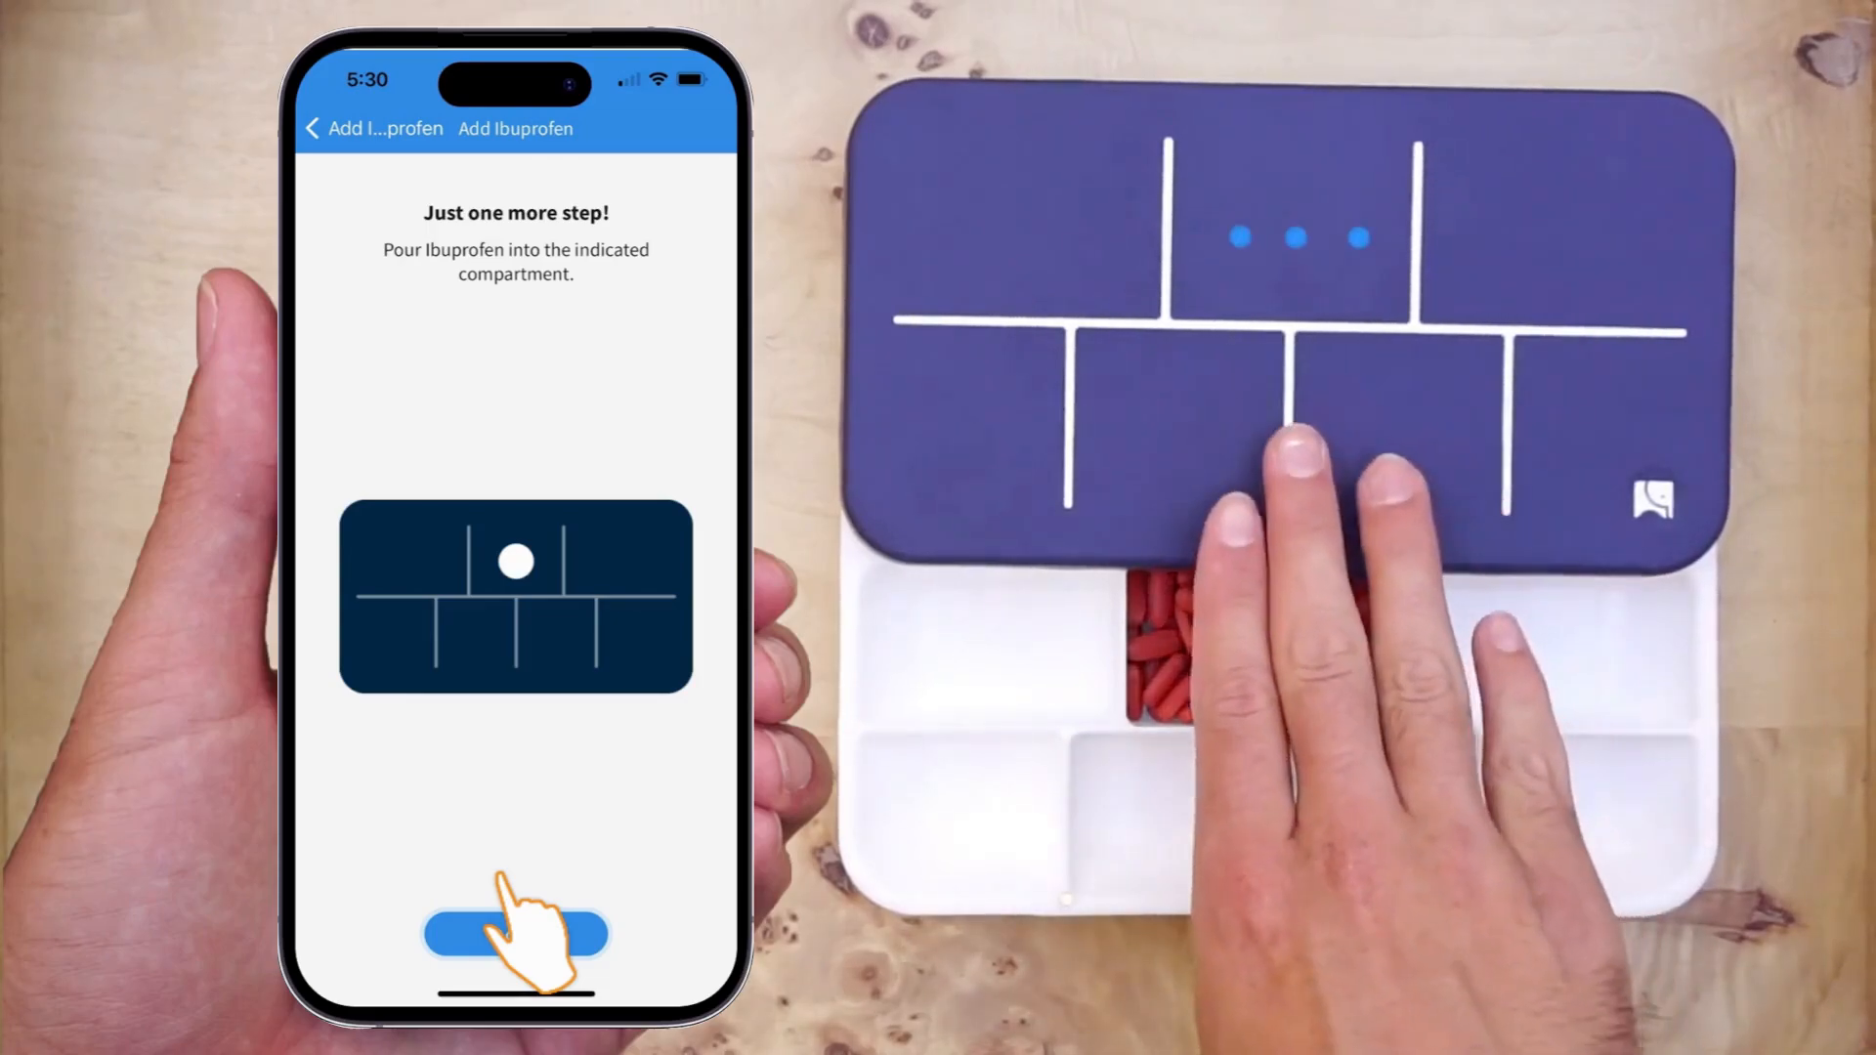
pyautogui.click(515, 934)
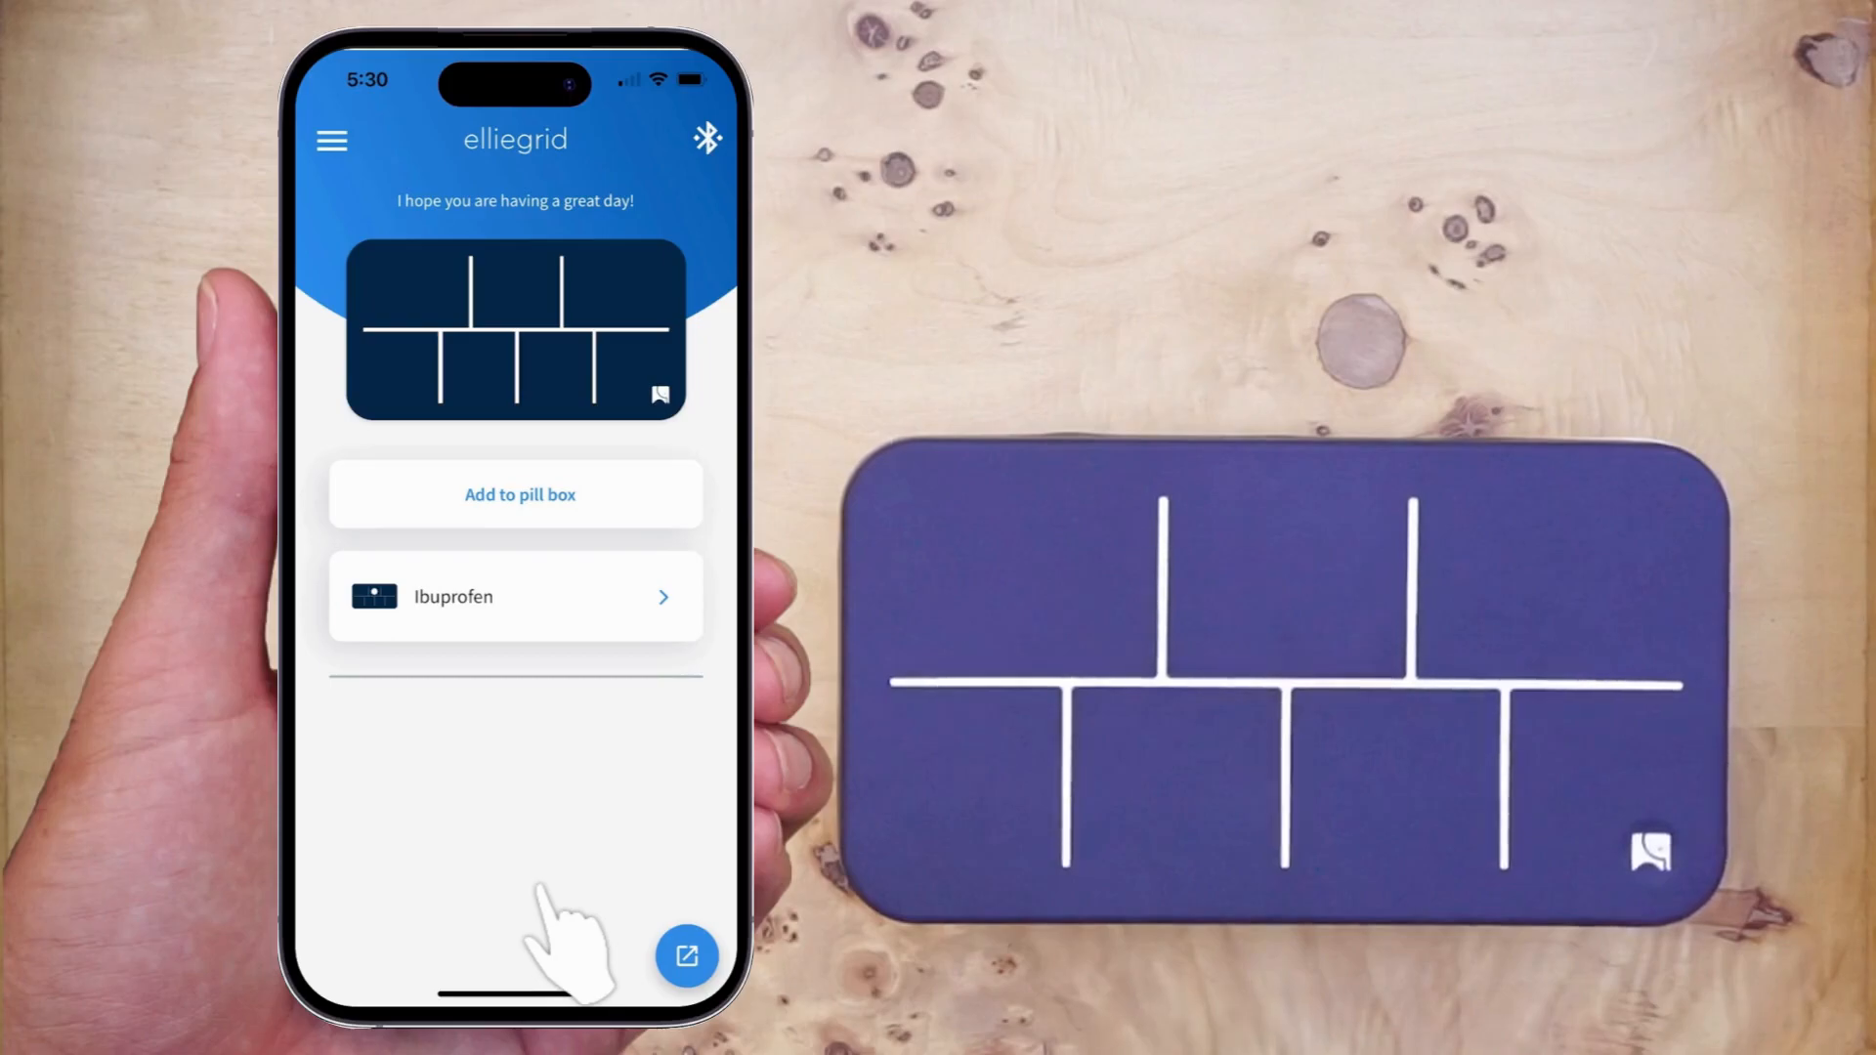
pyautogui.click(687, 954)
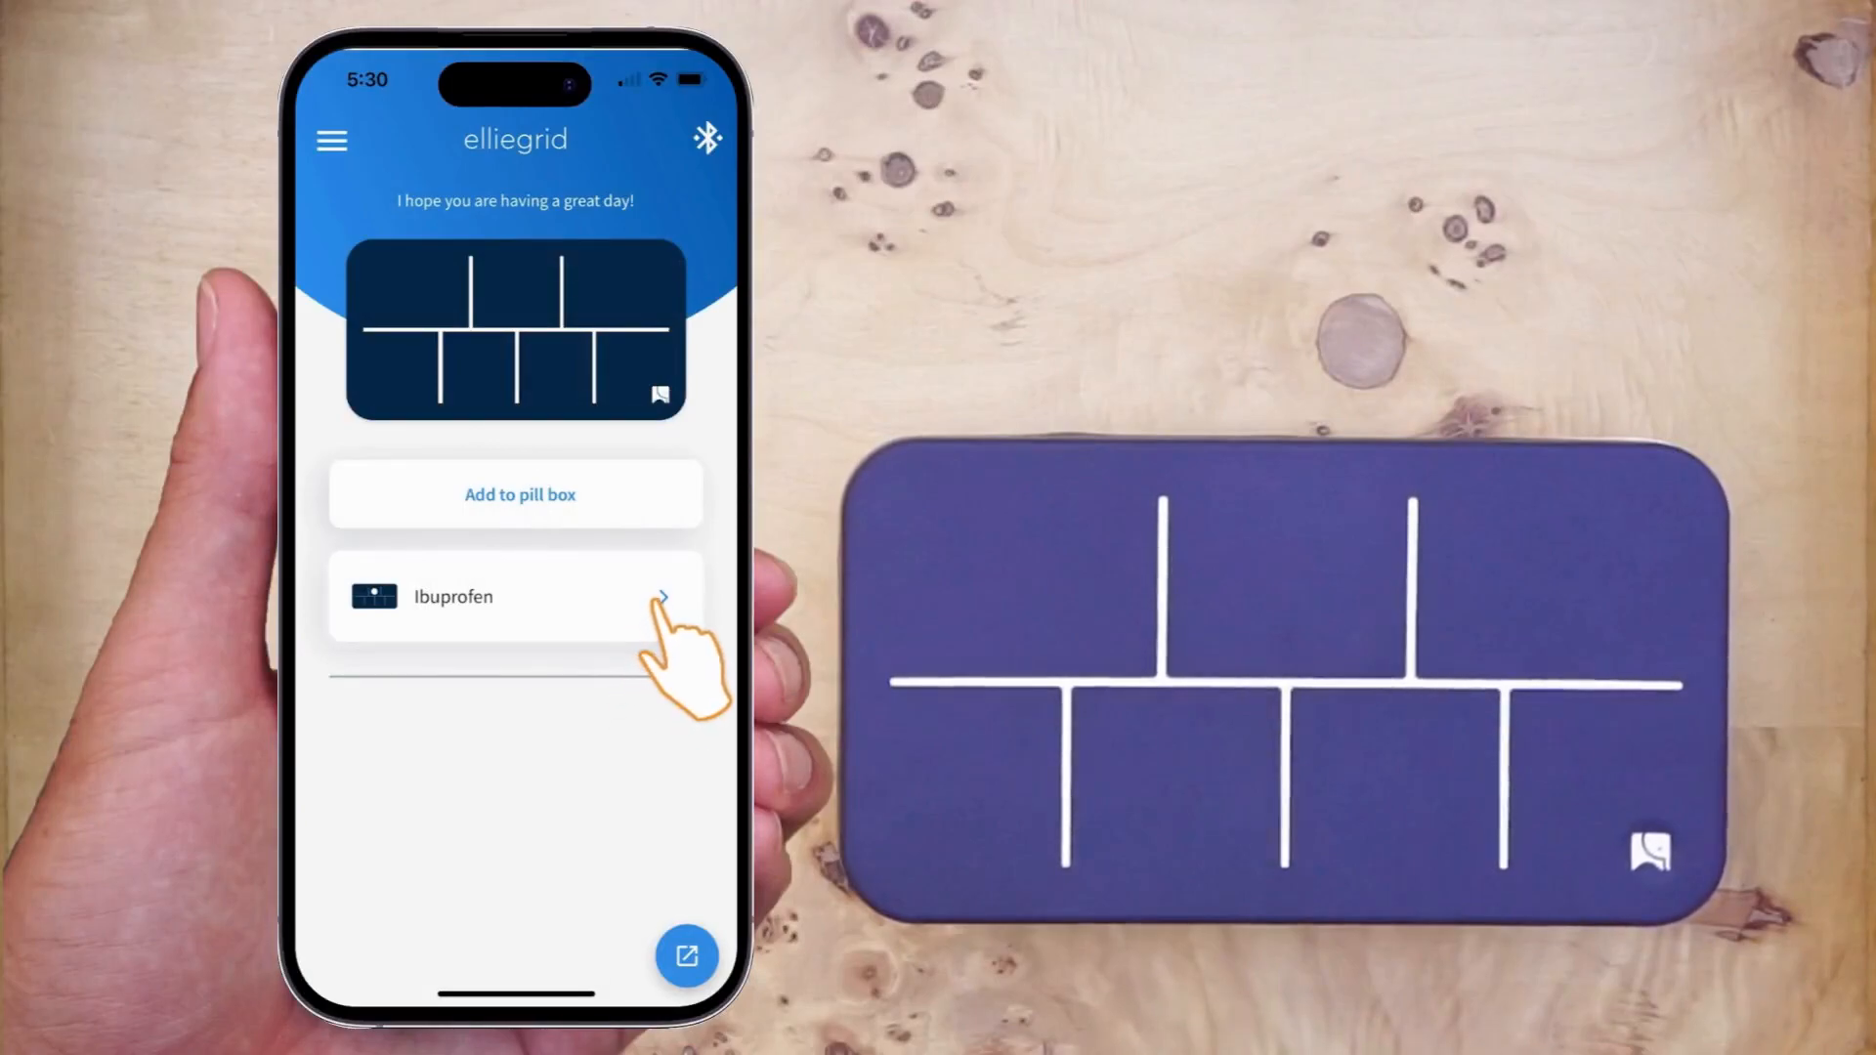
# Open Edit Ibuprofen and change the 8:00 PM dose to 9:00 PM.
pyautogui.click(515, 596)
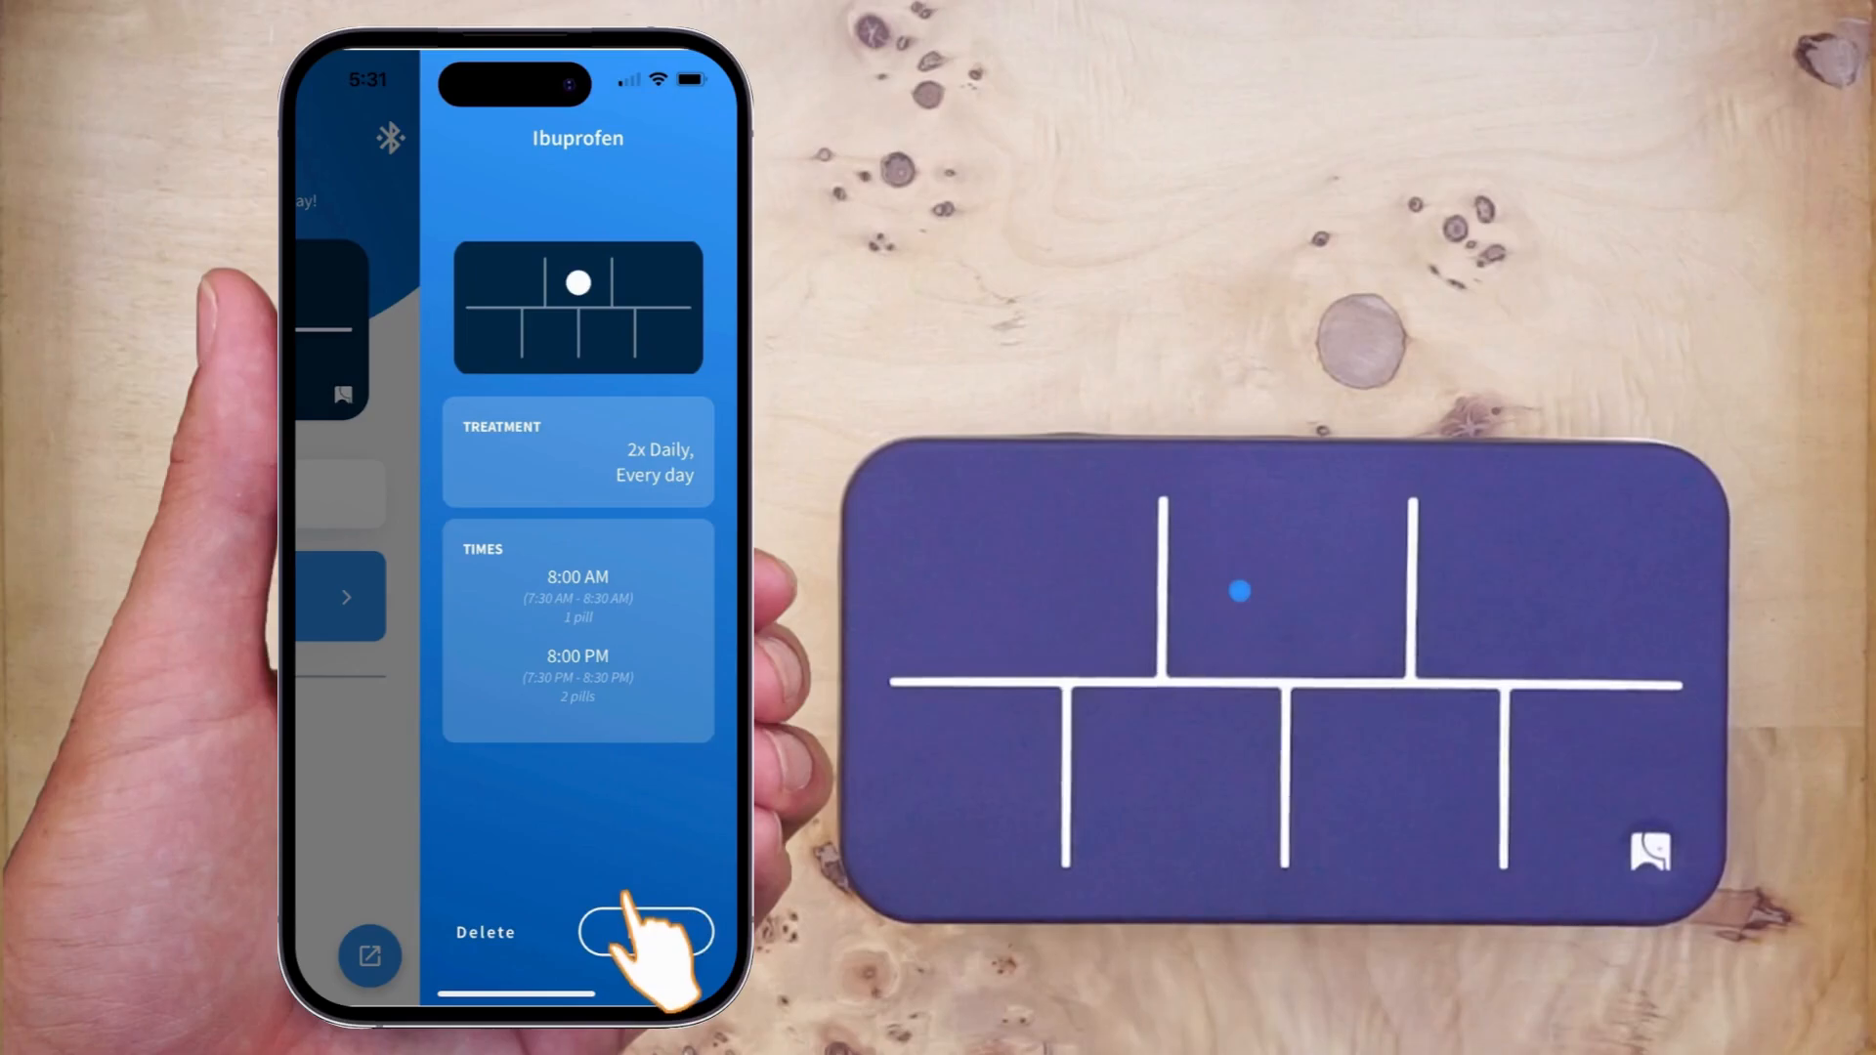
pyautogui.click(646, 933)
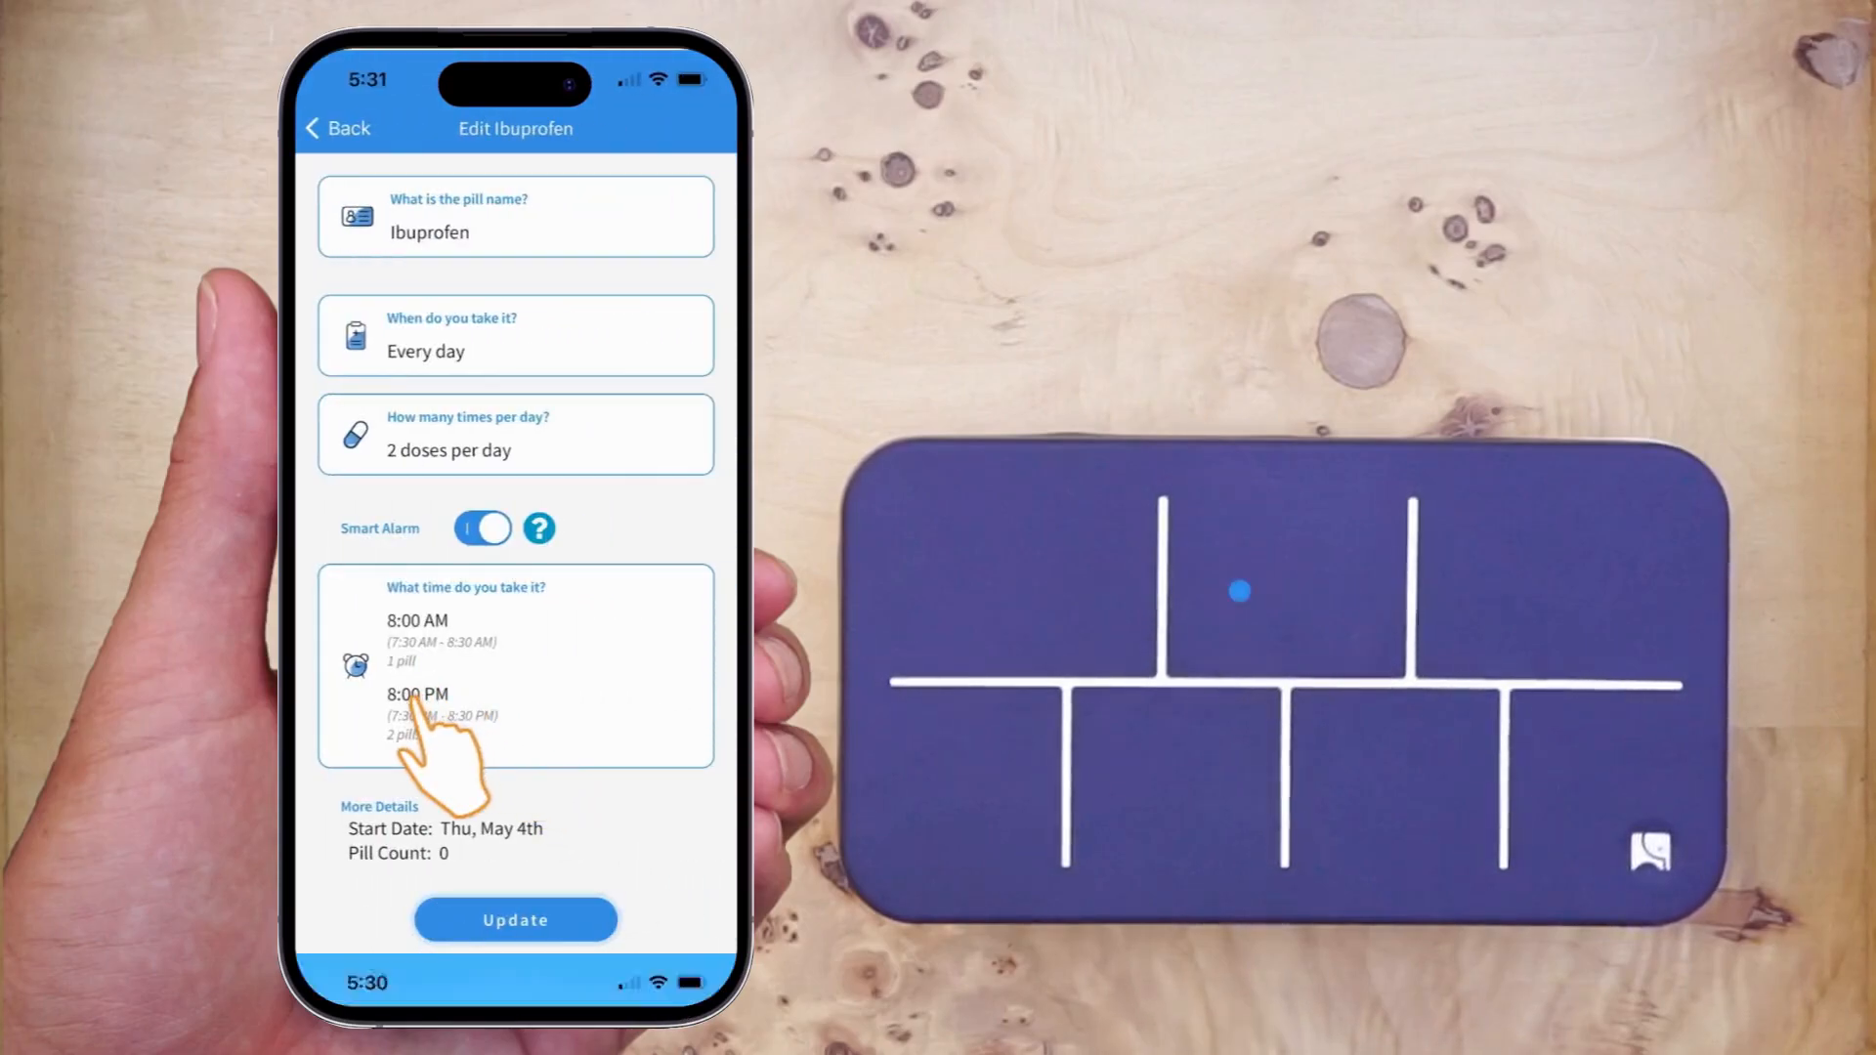
pyautogui.click(416, 694)
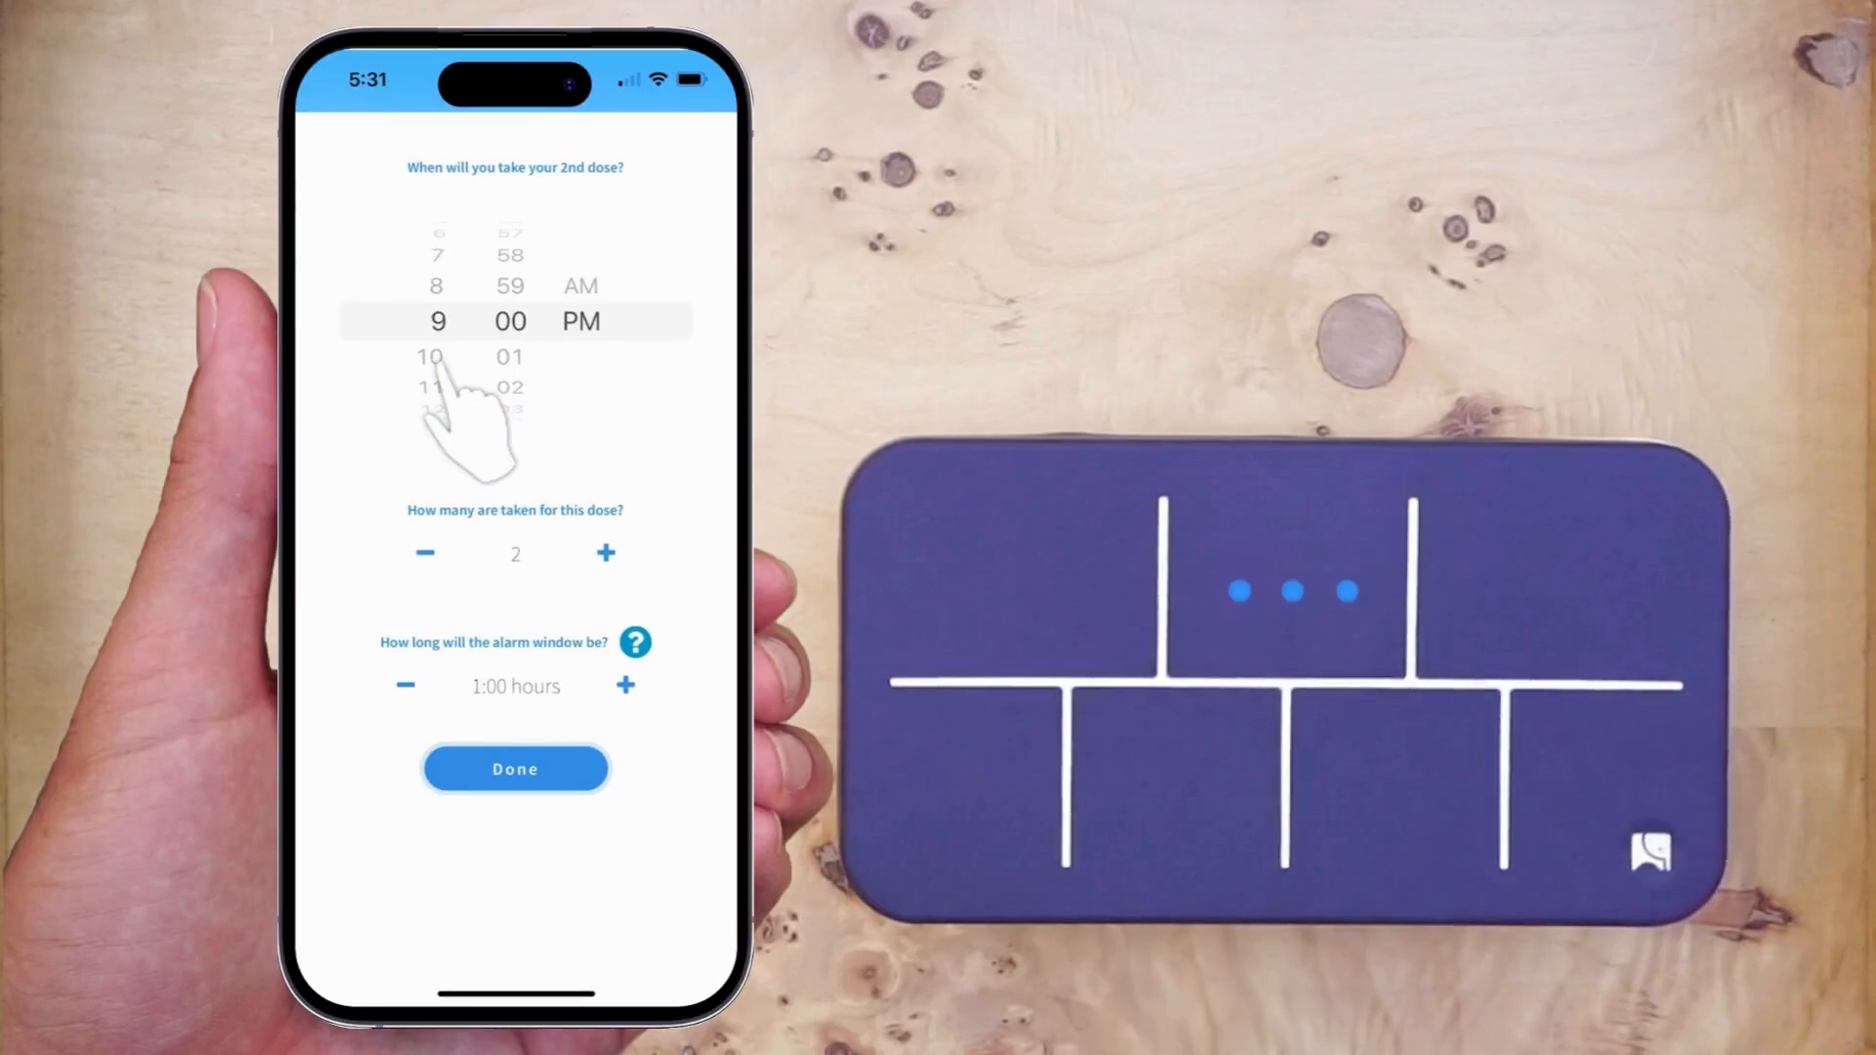
pyautogui.click(515, 769)
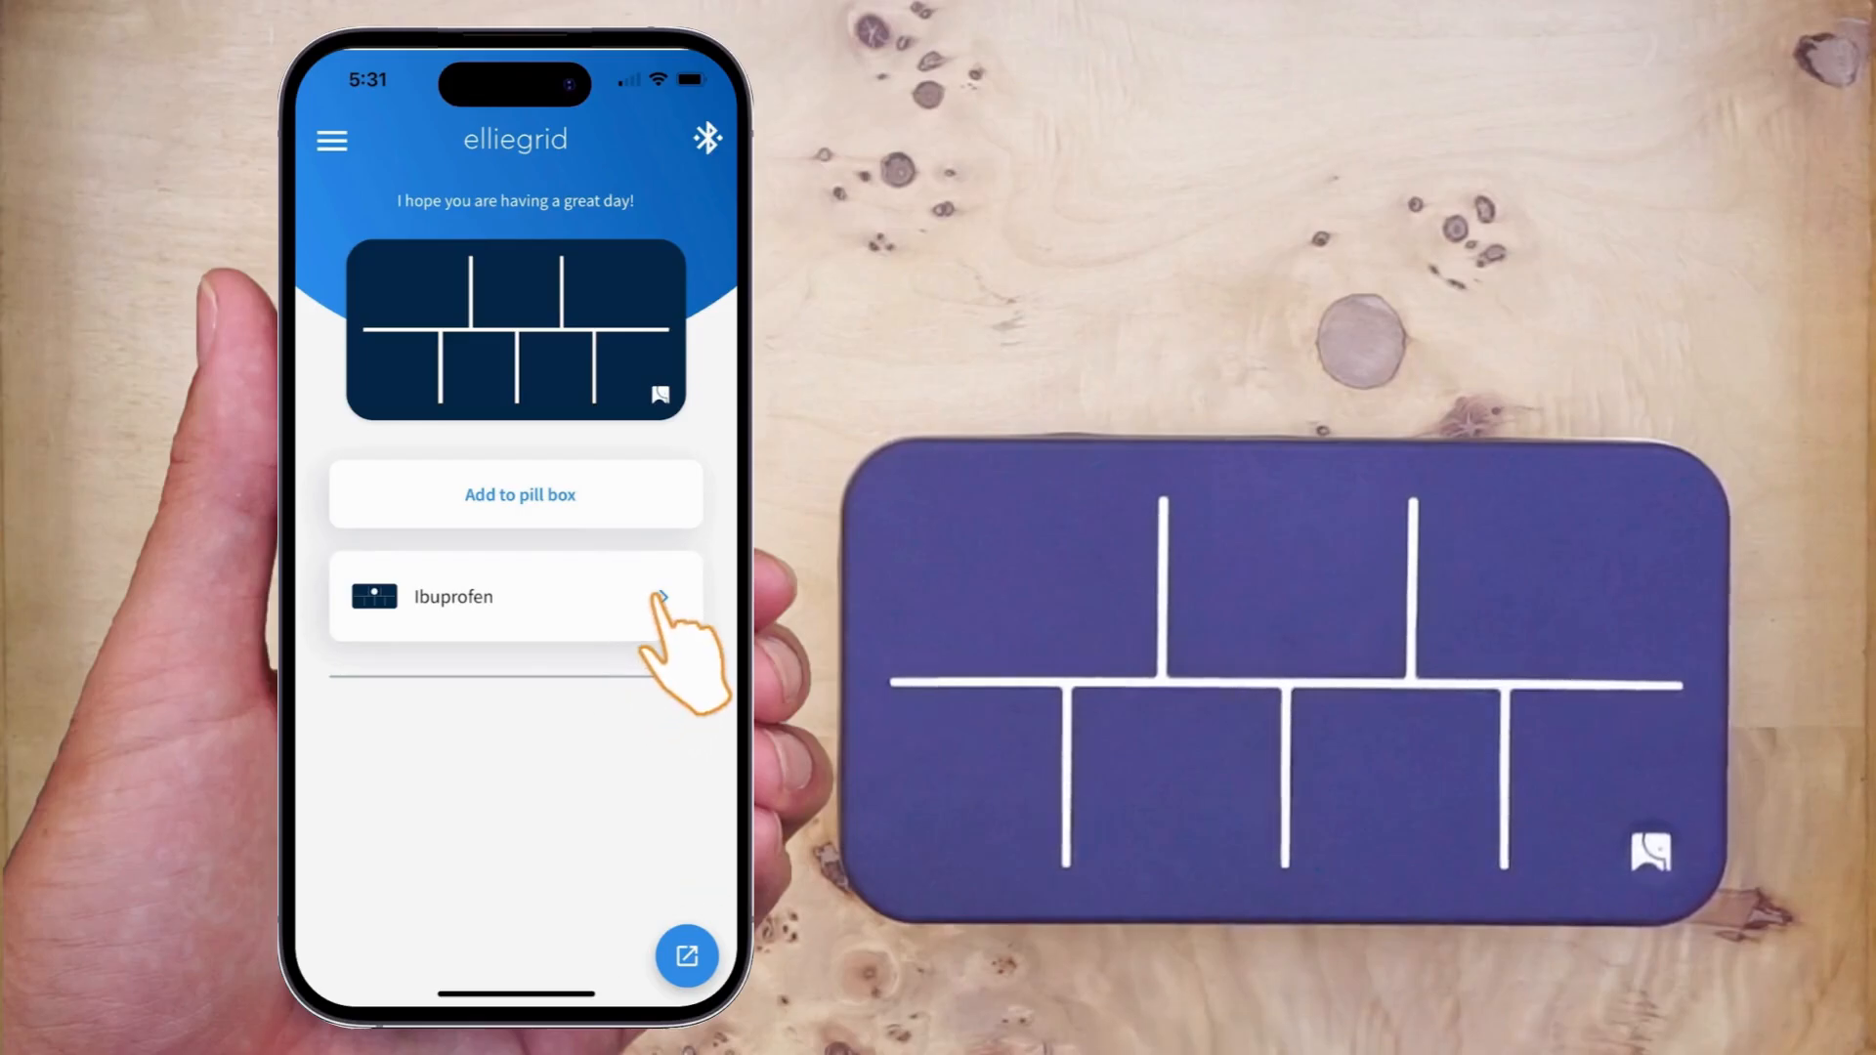
# Delete the Ibuprofen entry and confirm in the Please Confirm dialog.
pyautogui.click(515, 596)
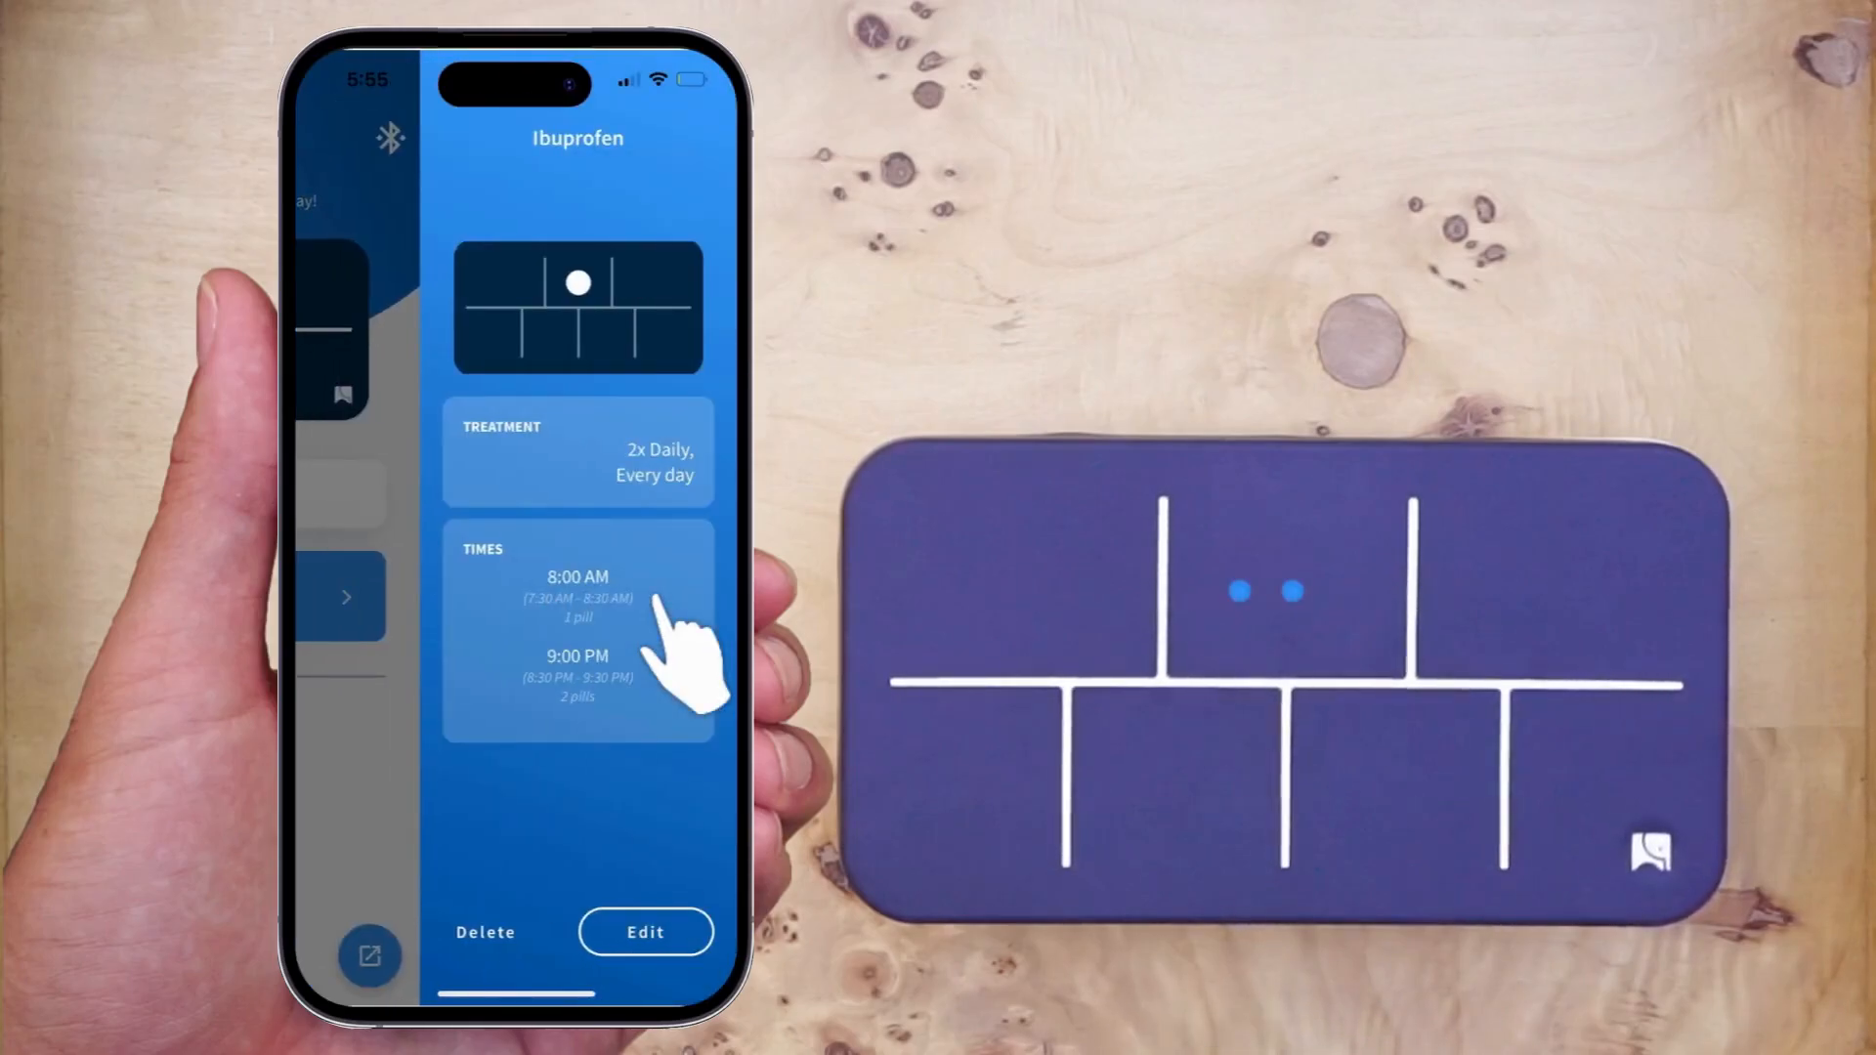
pyautogui.click(485, 932)
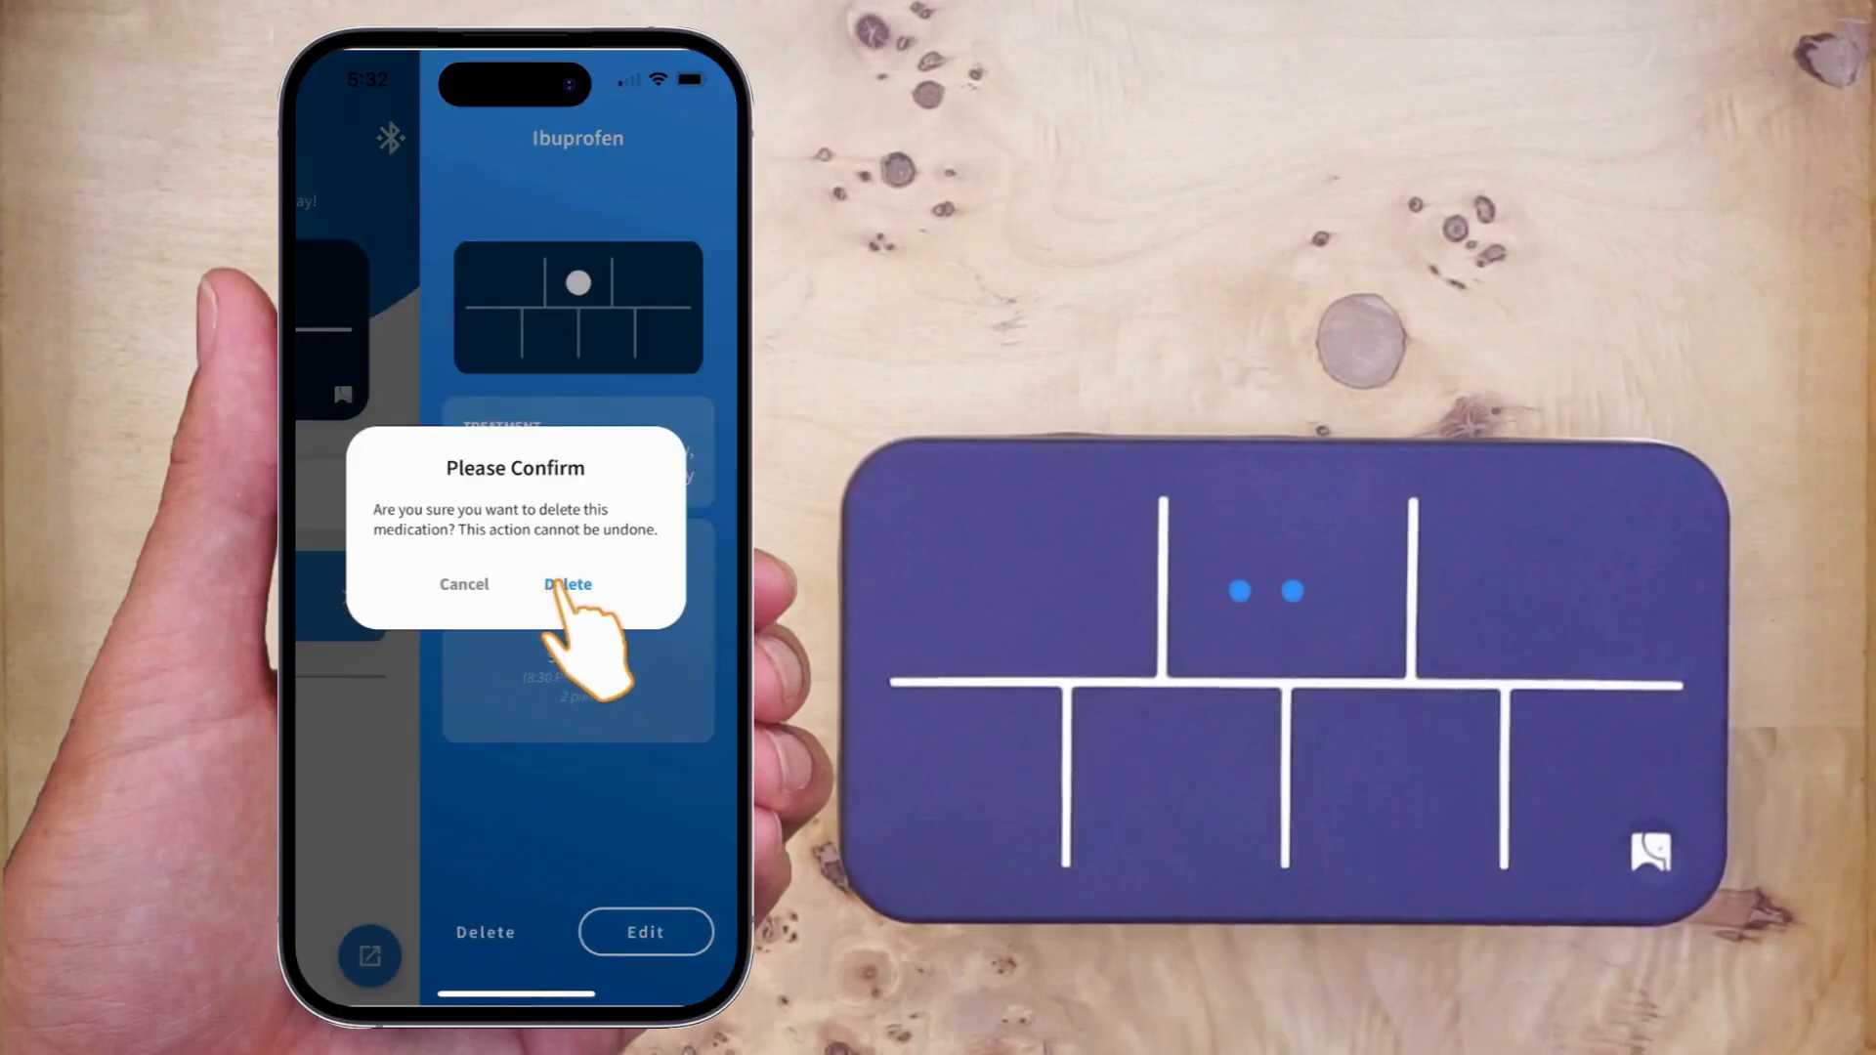
pyautogui.click(567, 585)
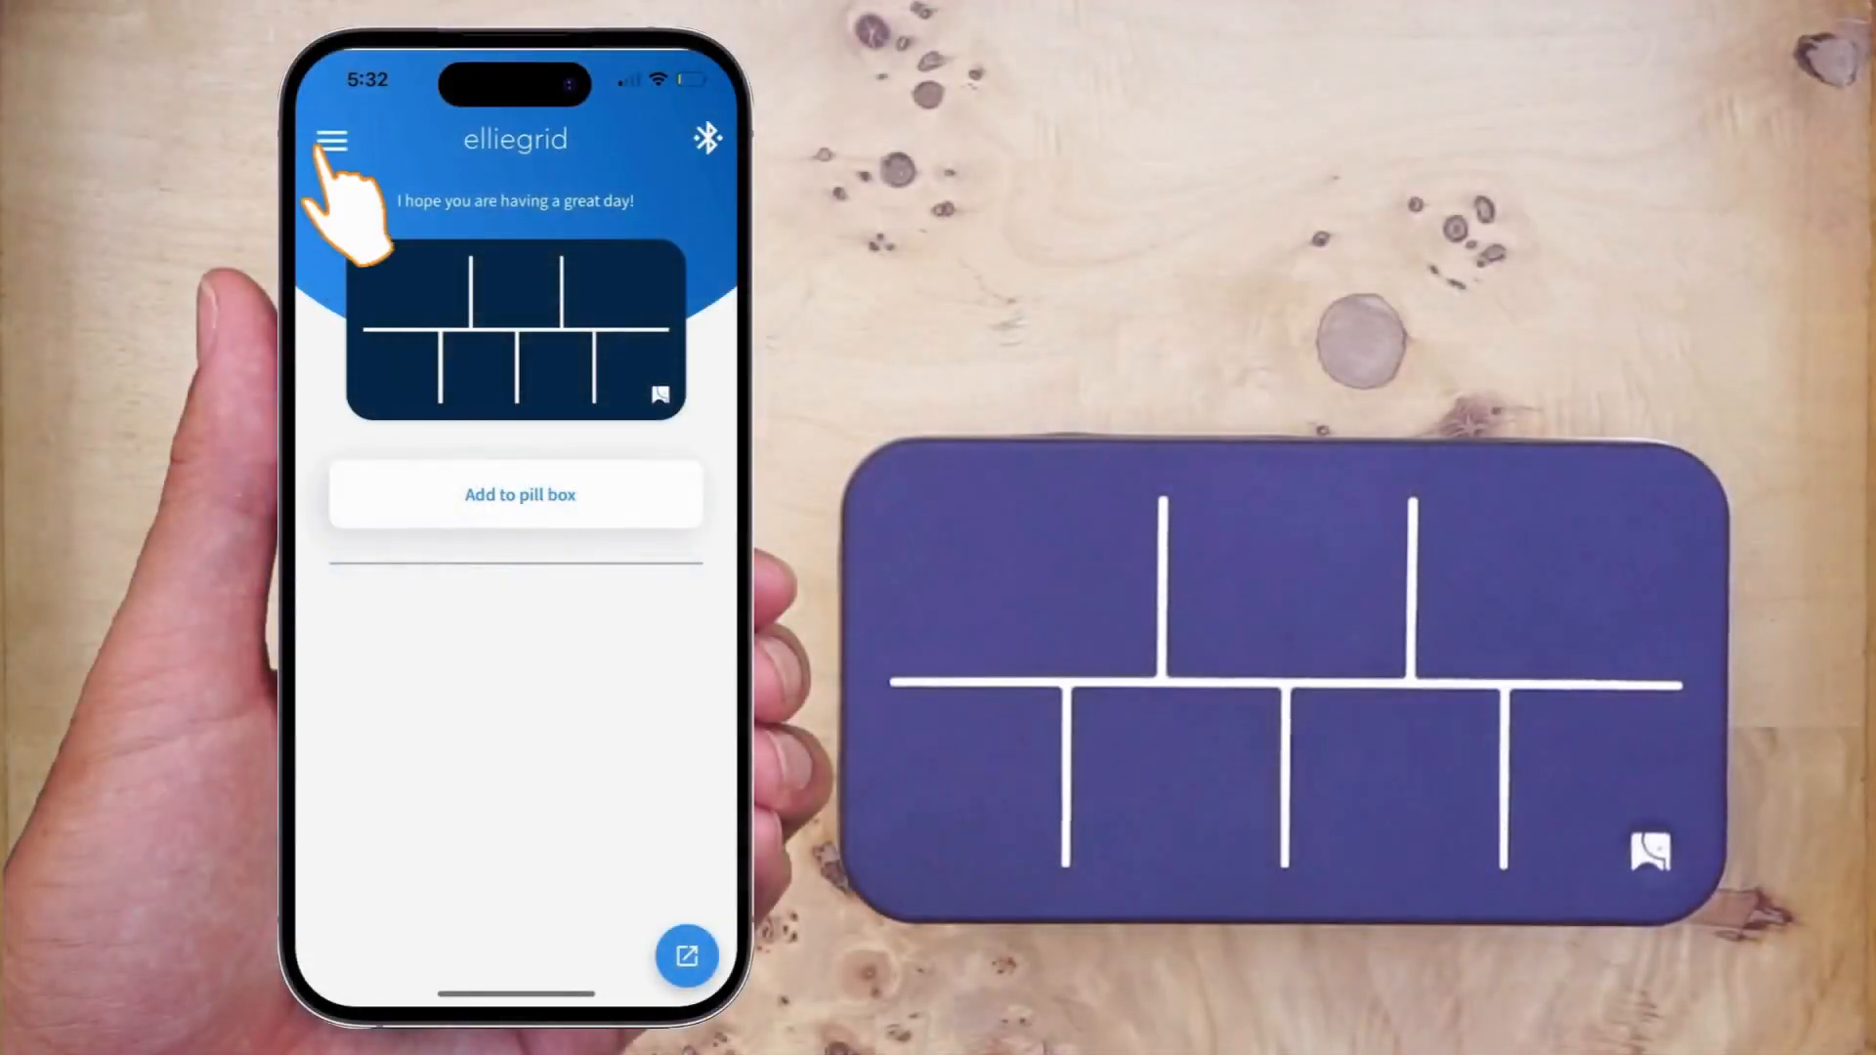
pyautogui.click(332, 140)
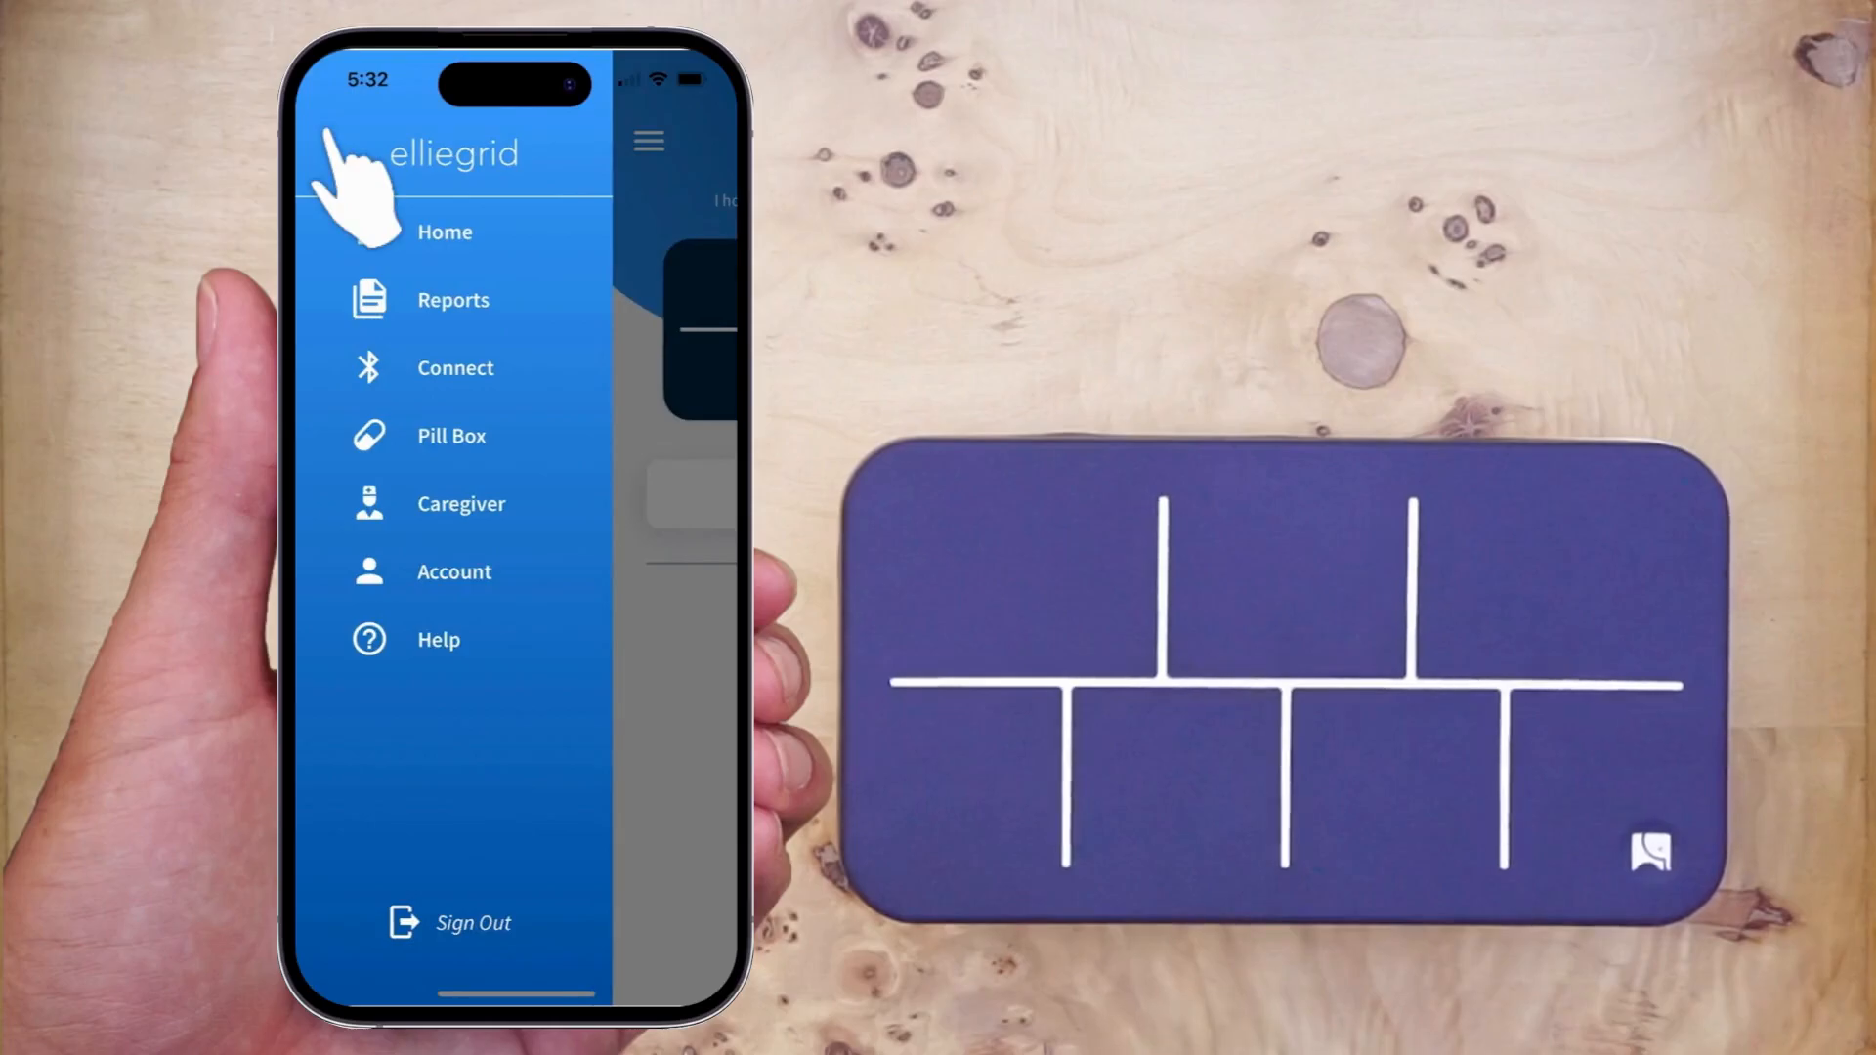
pyautogui.moveTo(467, 491)
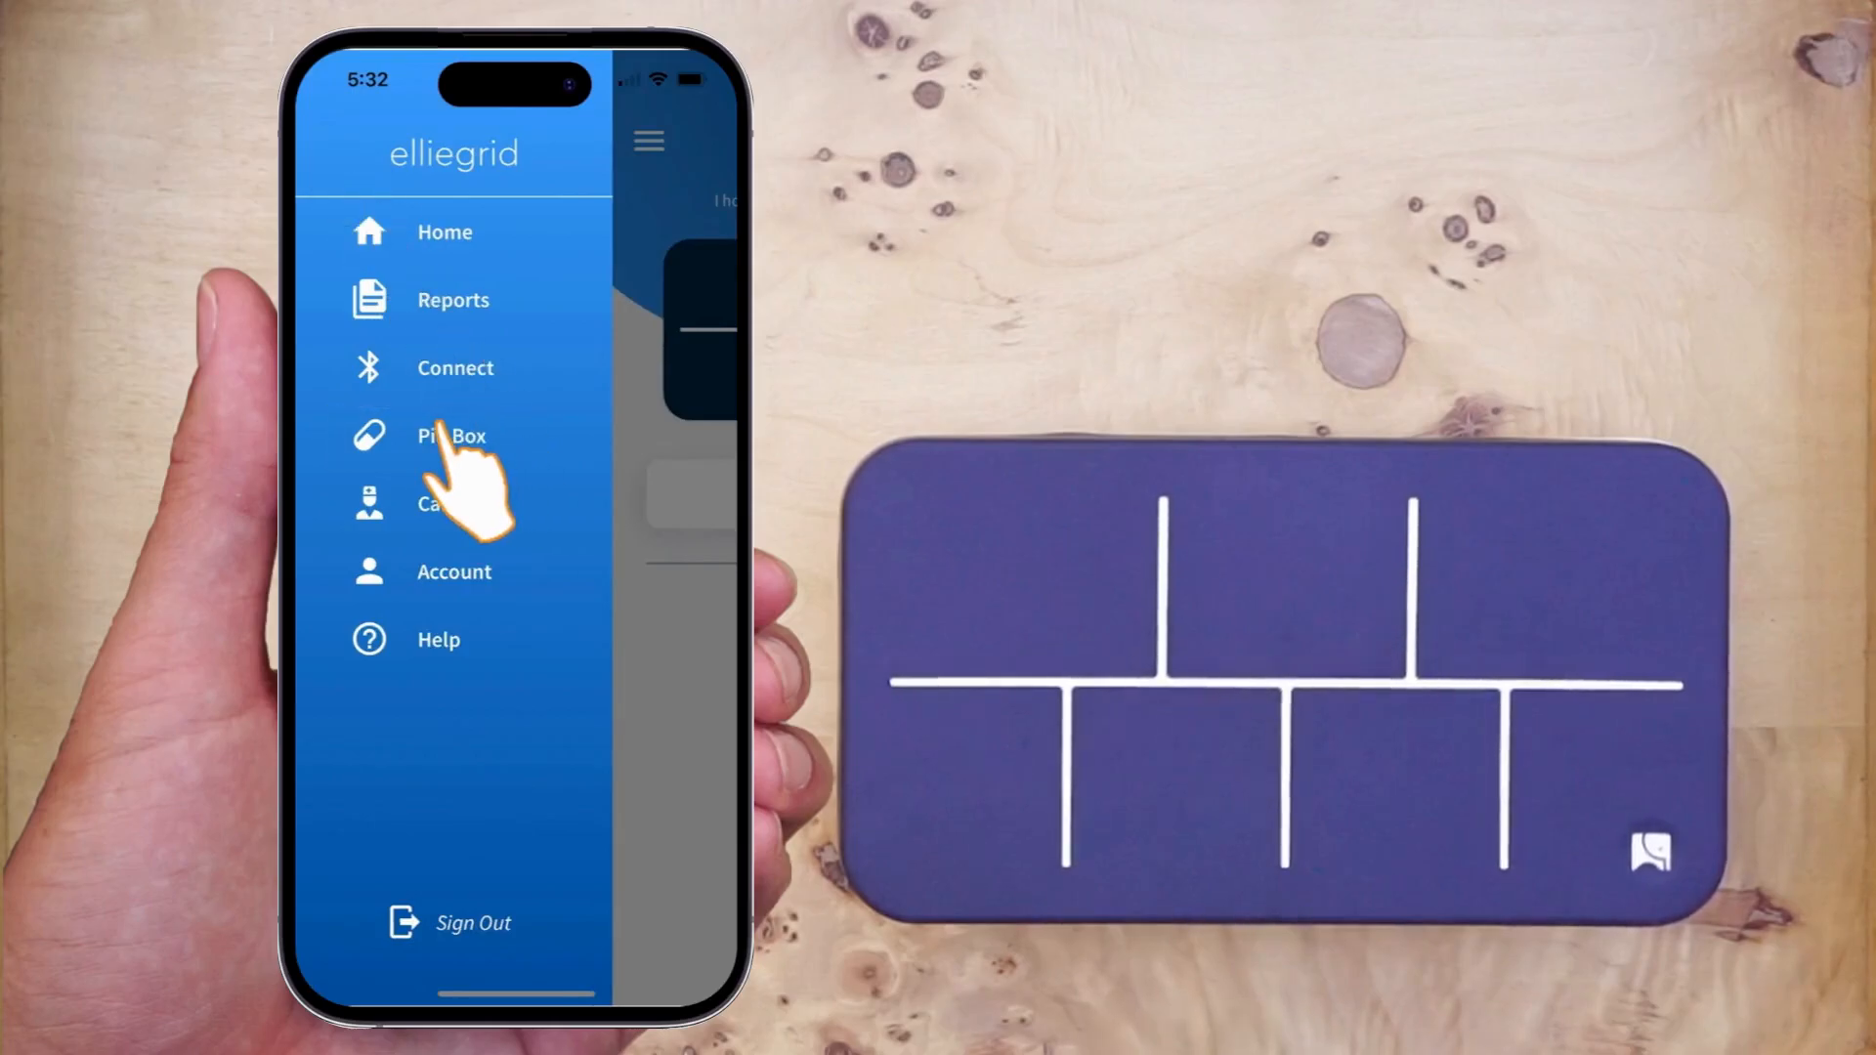
pyautogui.click(451, 436)
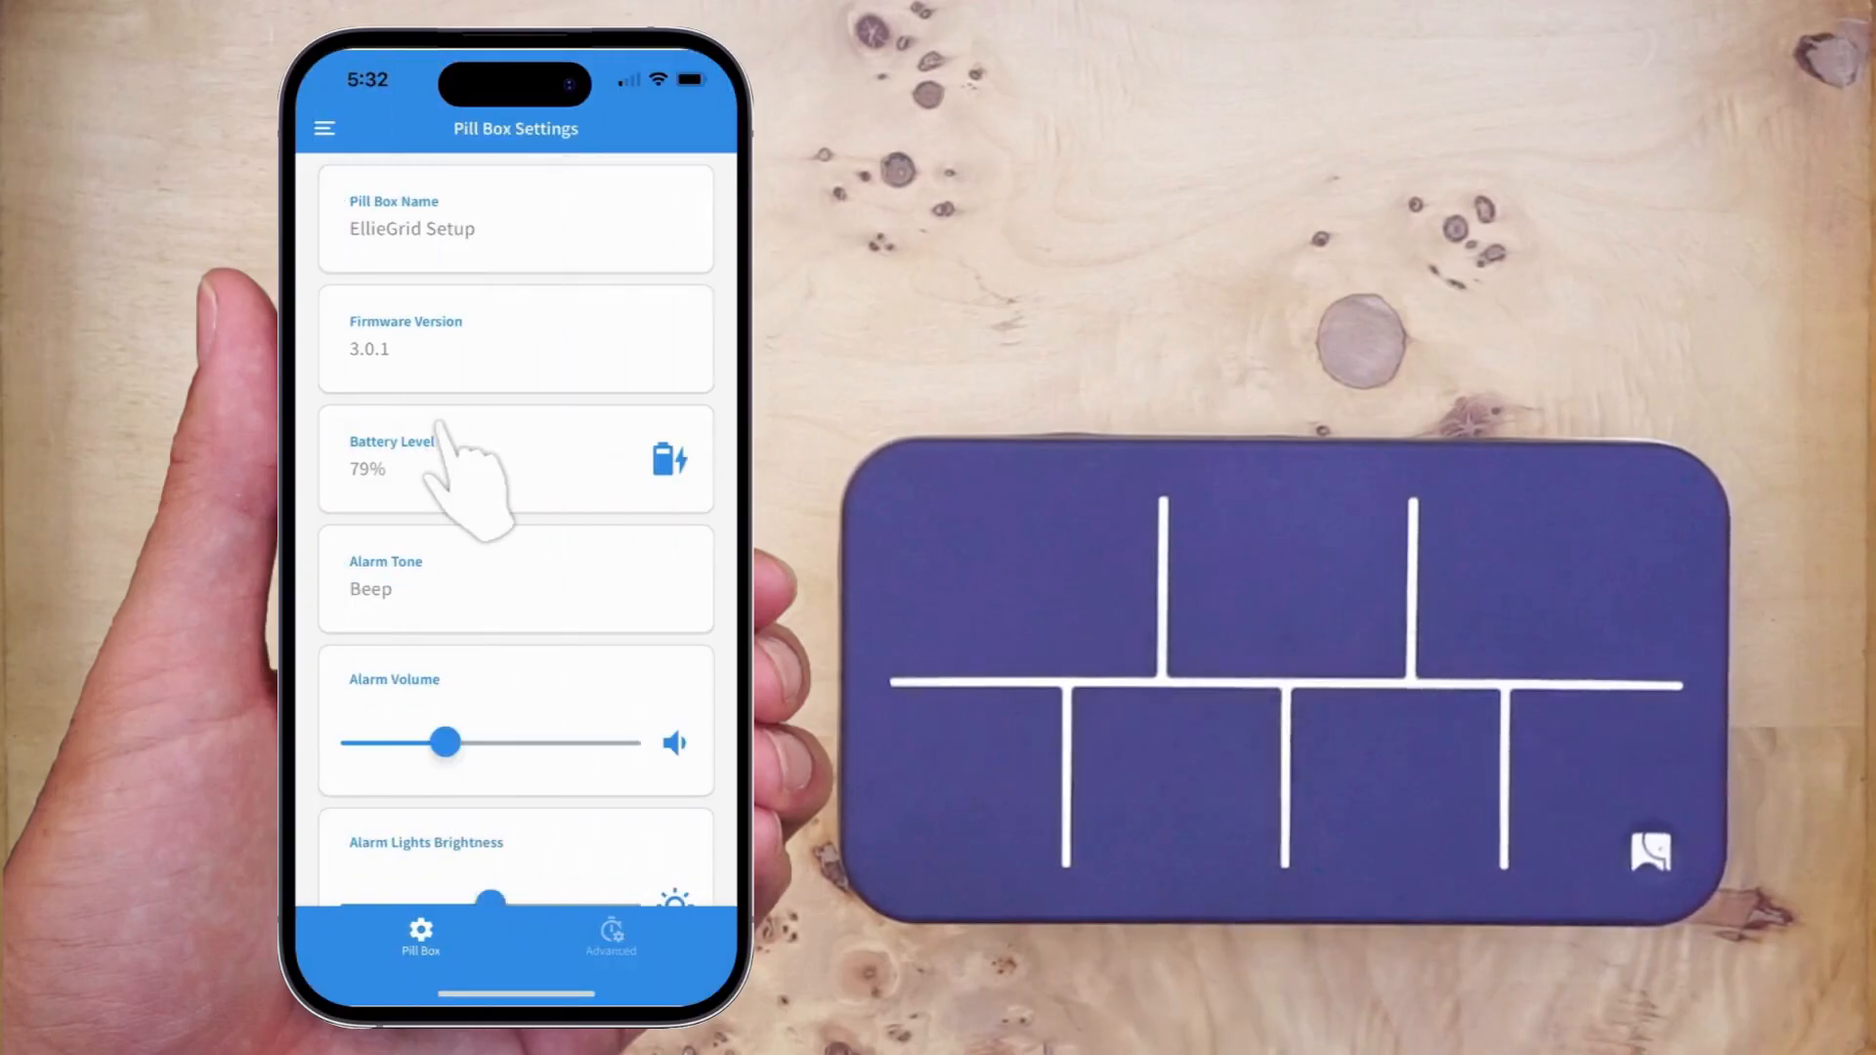
pyautogui.moveTo(446, 742); pyautogui.dragTo(566, 741)
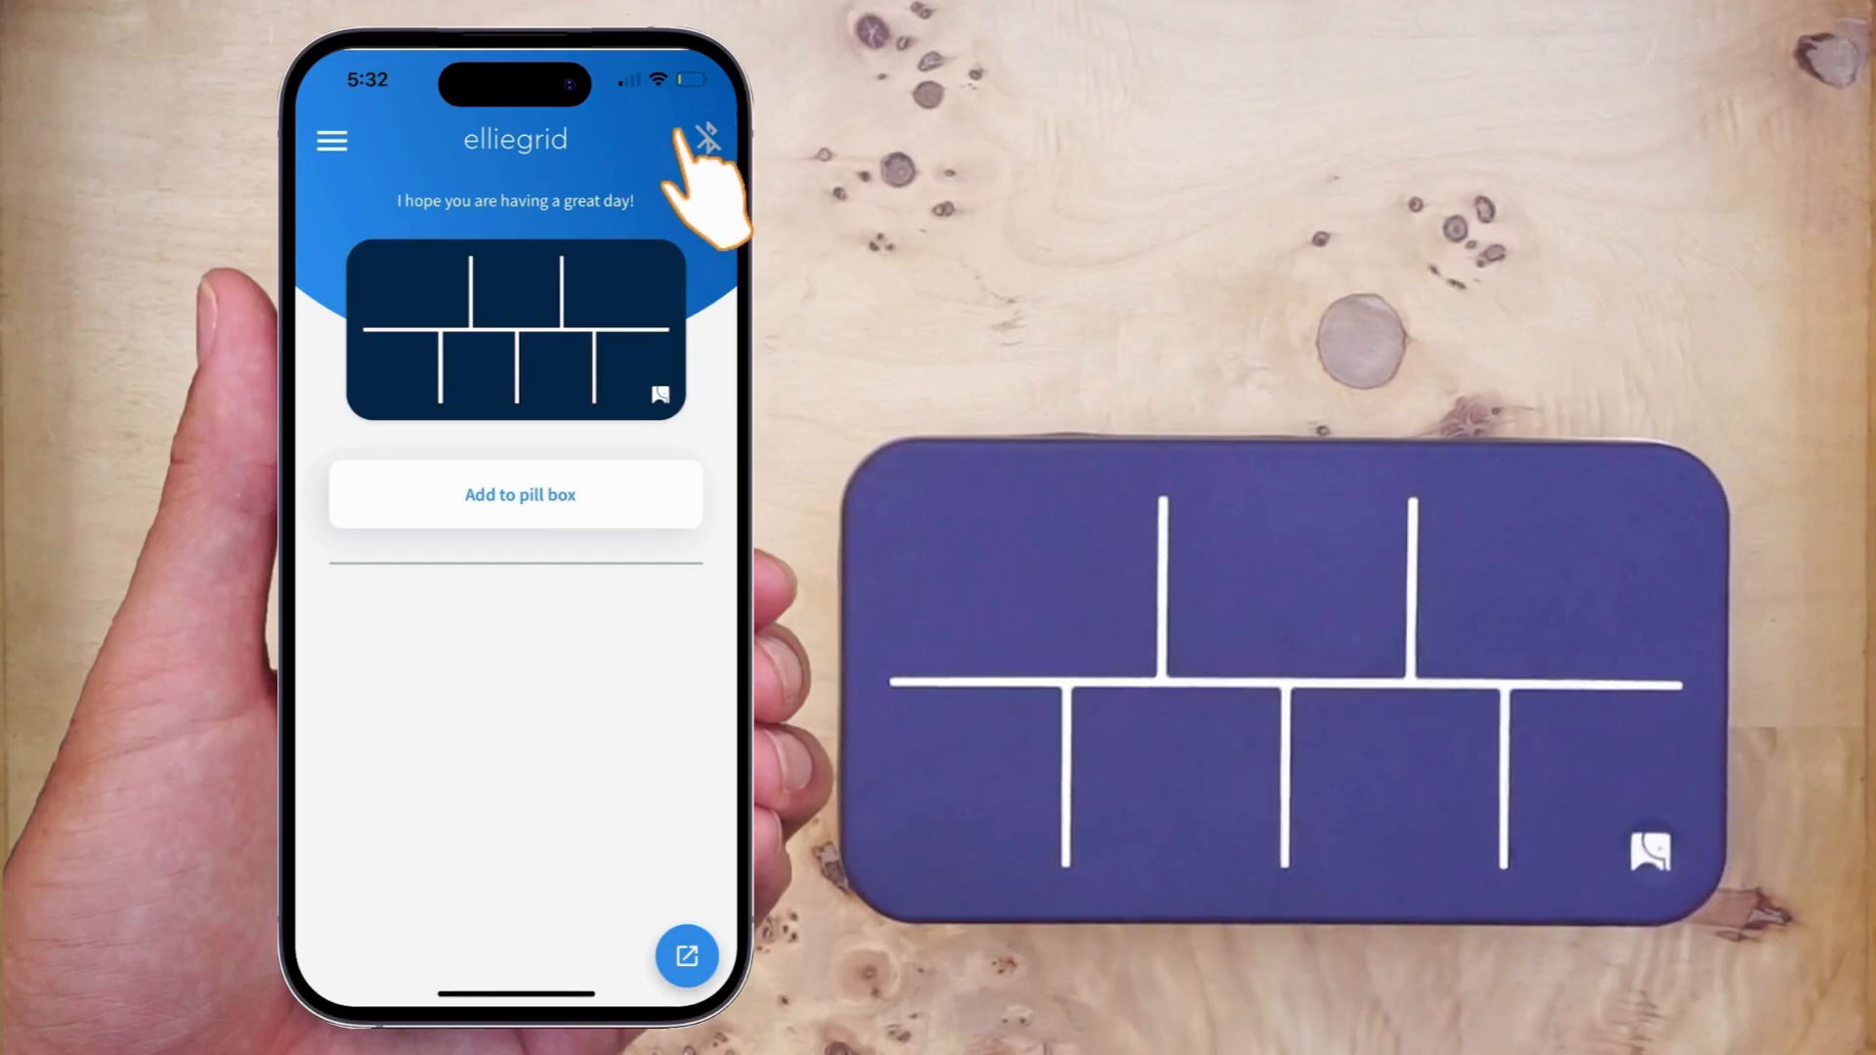
# Connect to the EllieGrid pill box with Auto Connect on, then go back.
pyautogui.click(706, 135)
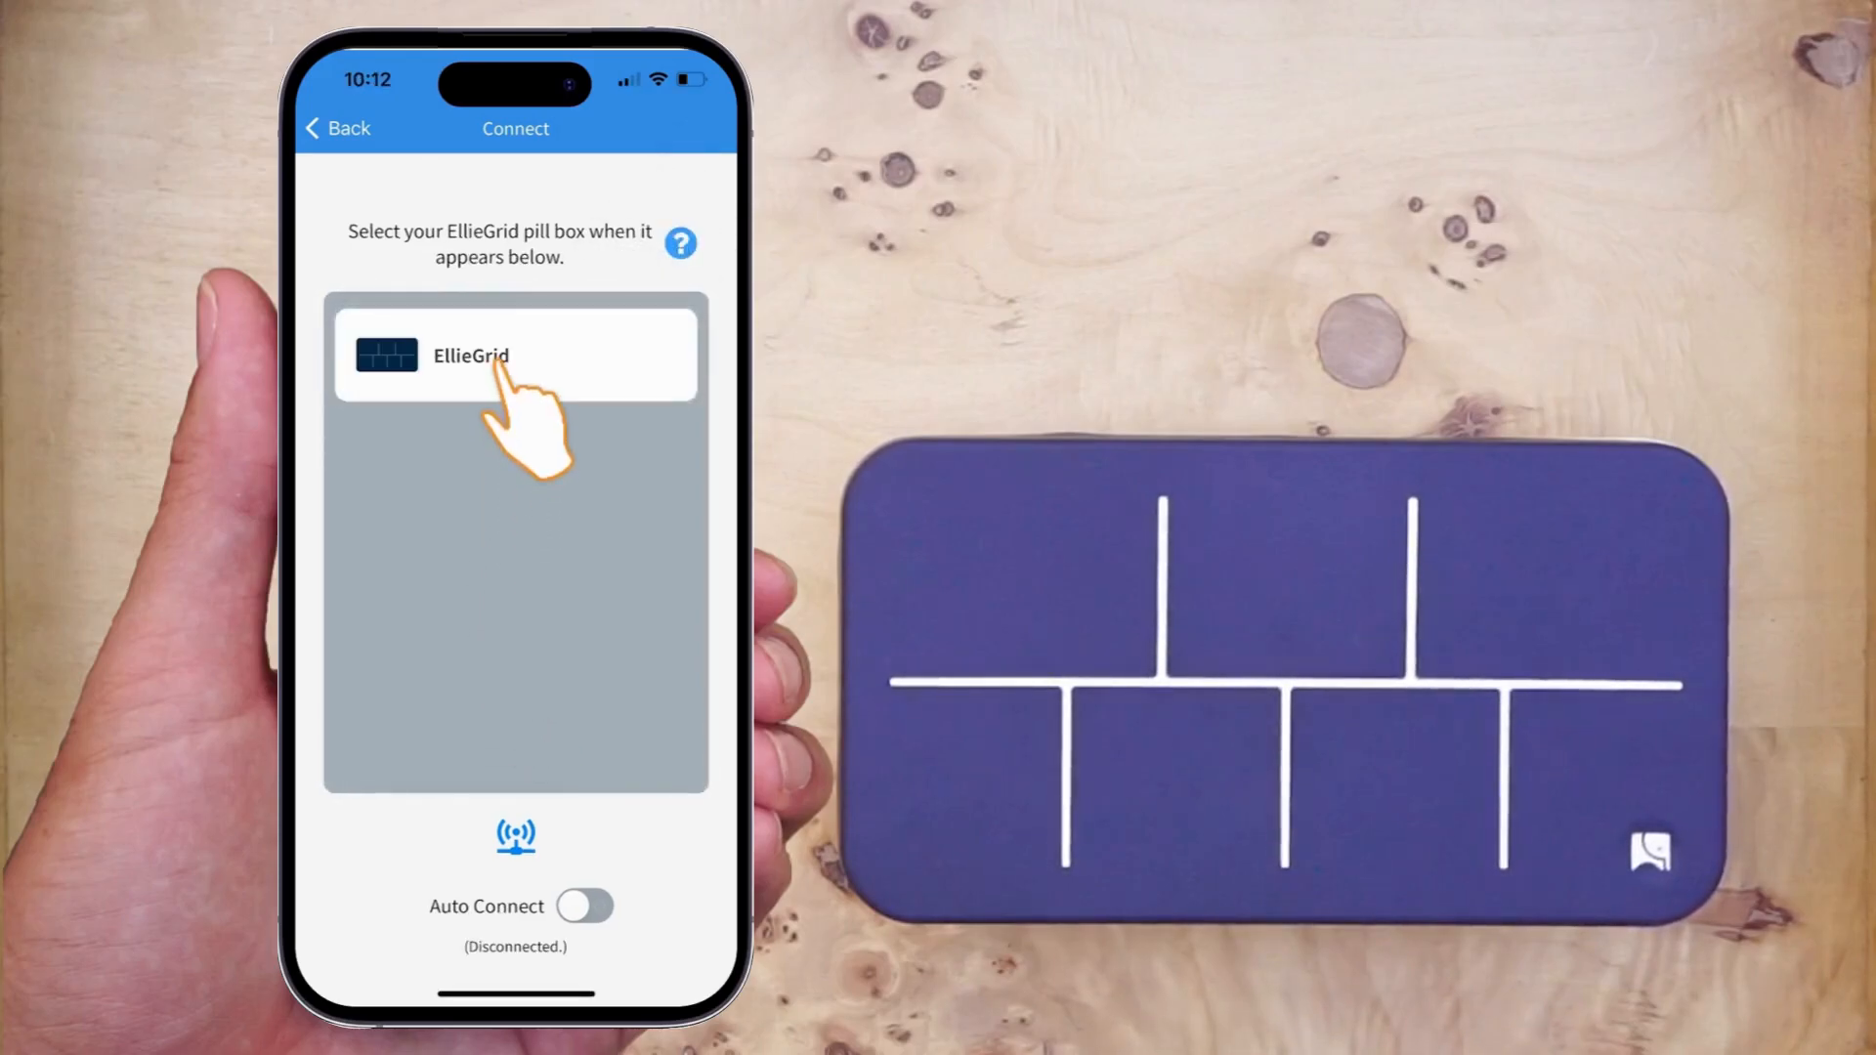
pyautogui.click(515, 355)
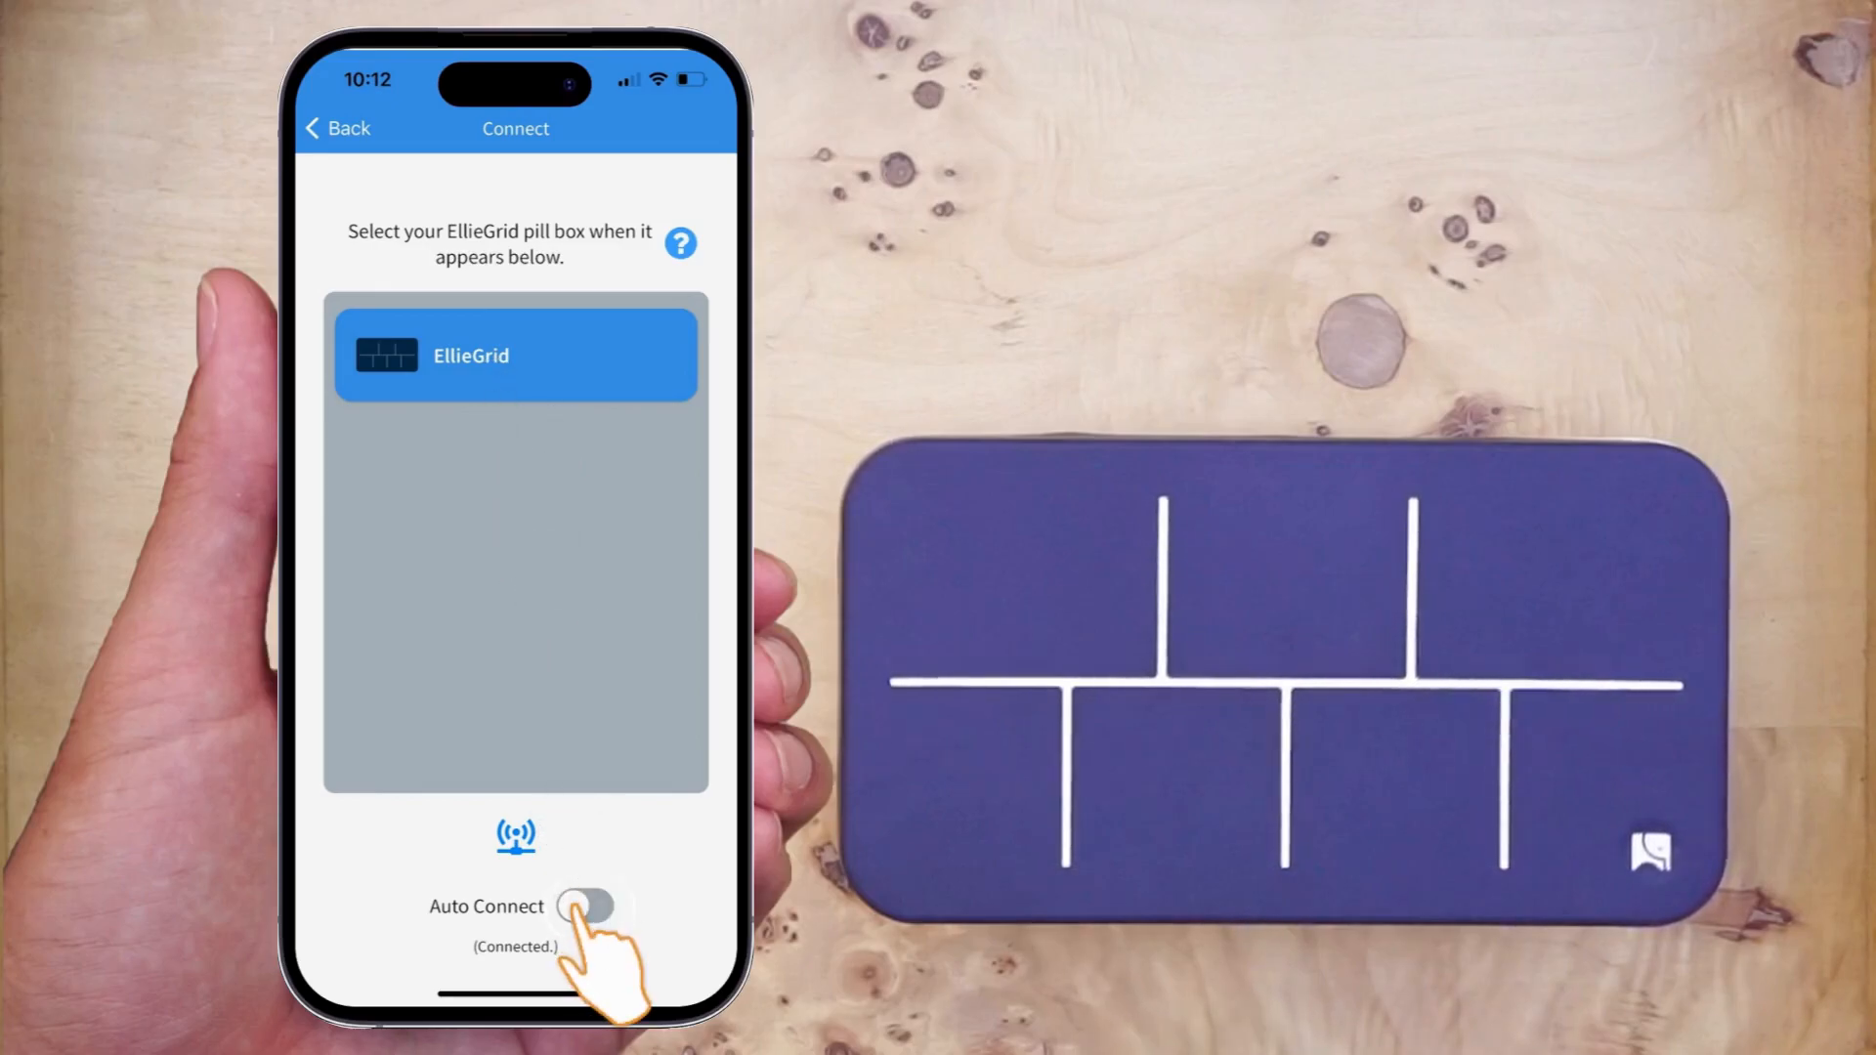
pyautogui.click(585, 906)
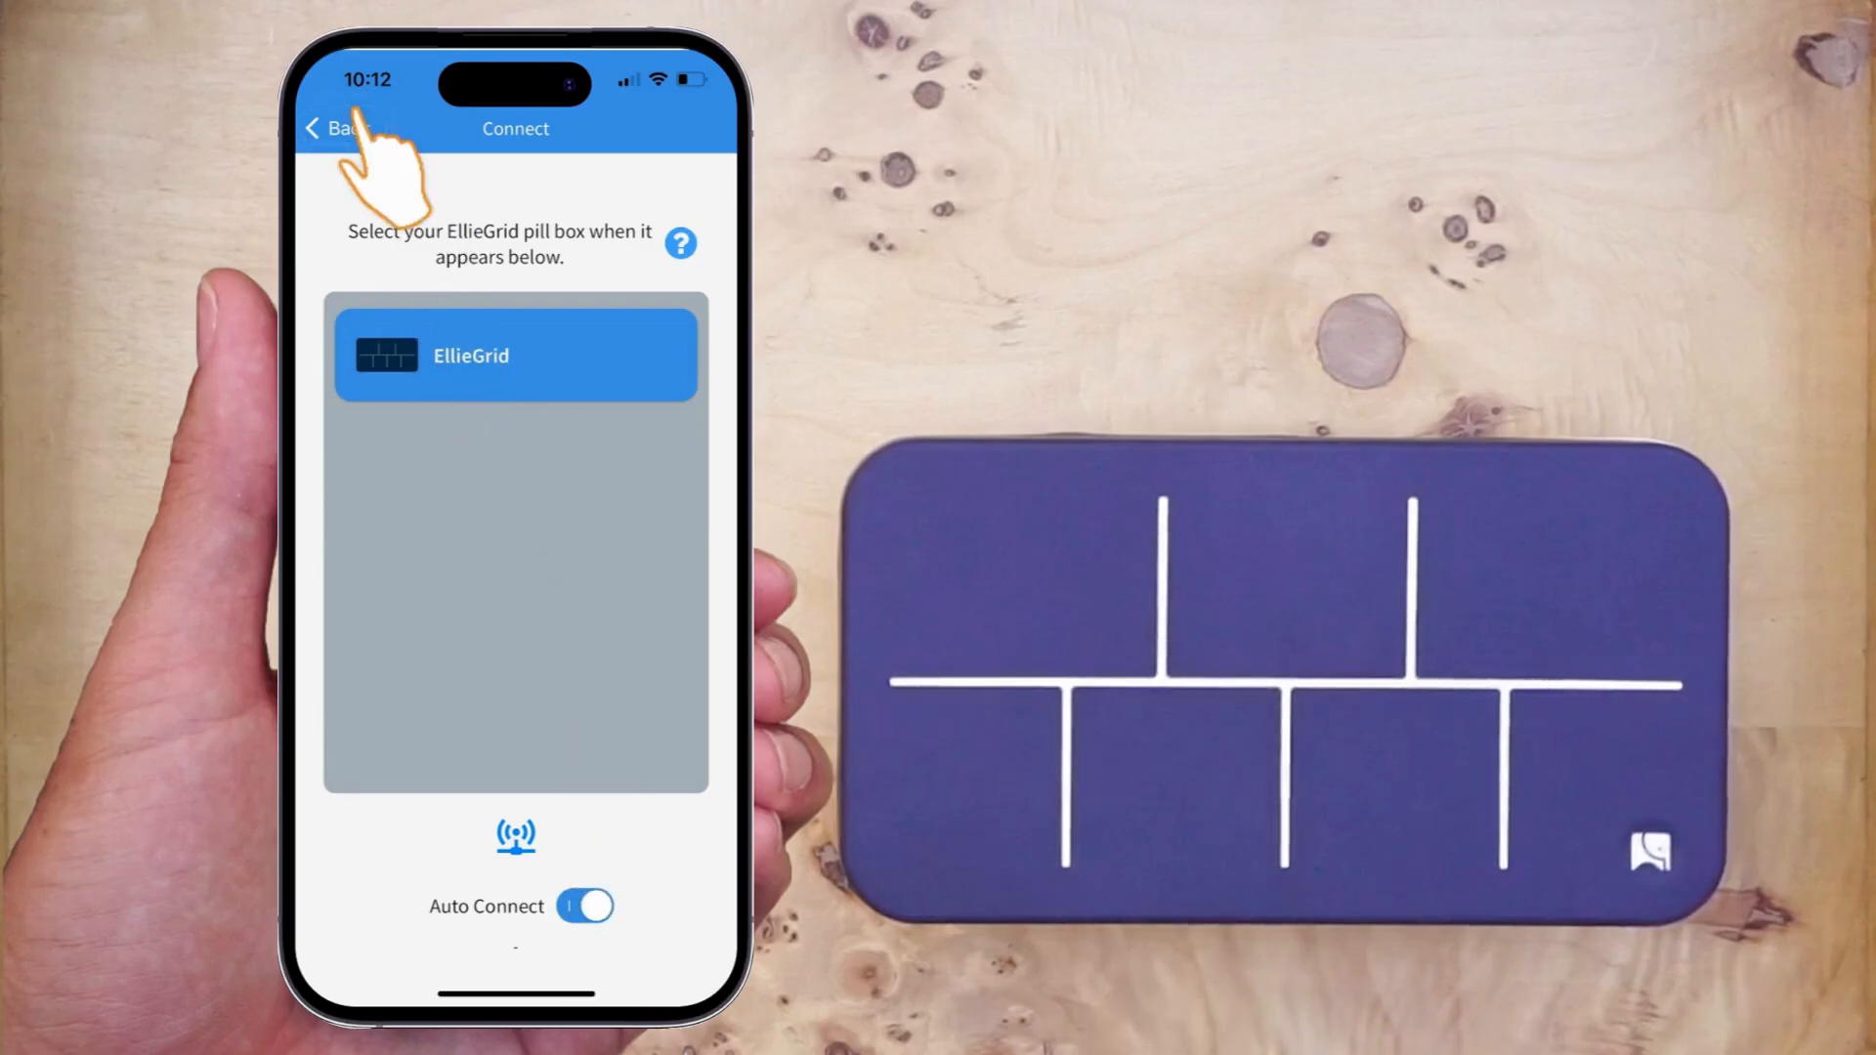
pyautogui.click(516, 354)
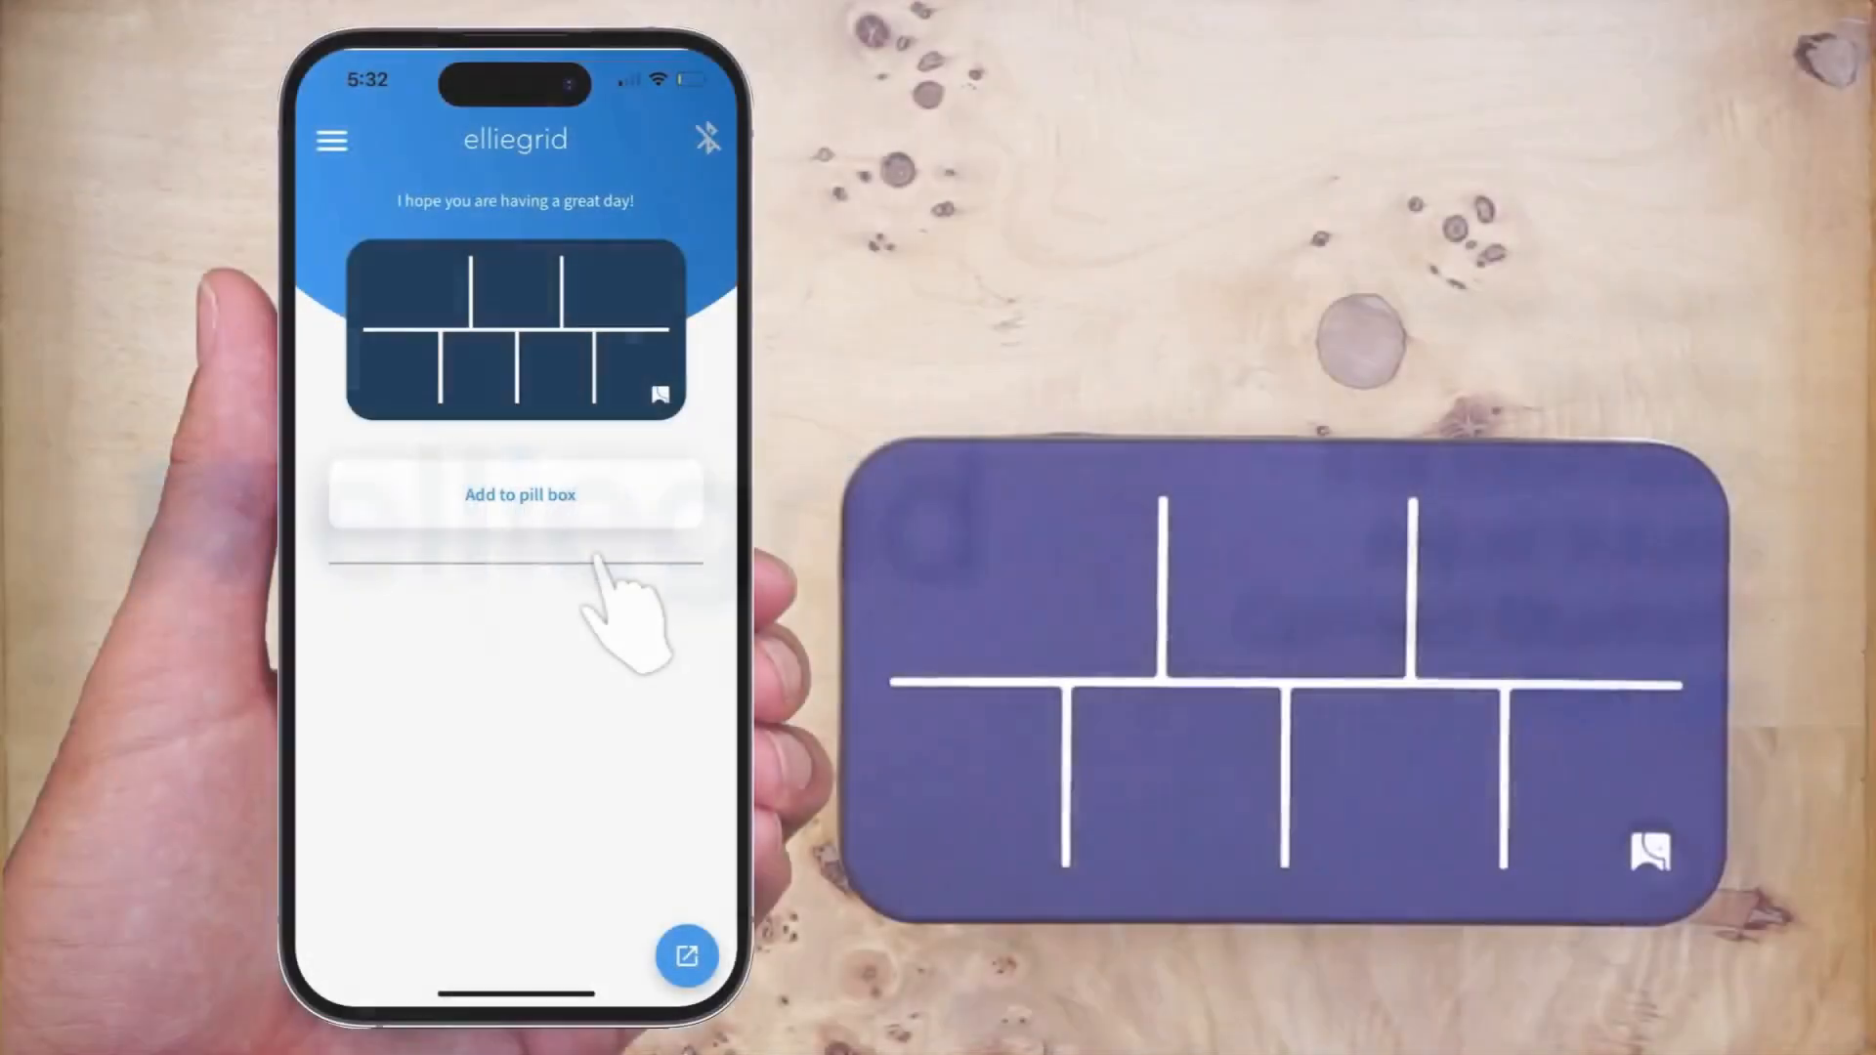
# Reopen the Bluetooth screen and let the pill box auto-connect to Connected.
pyautogui.click(515, 495)
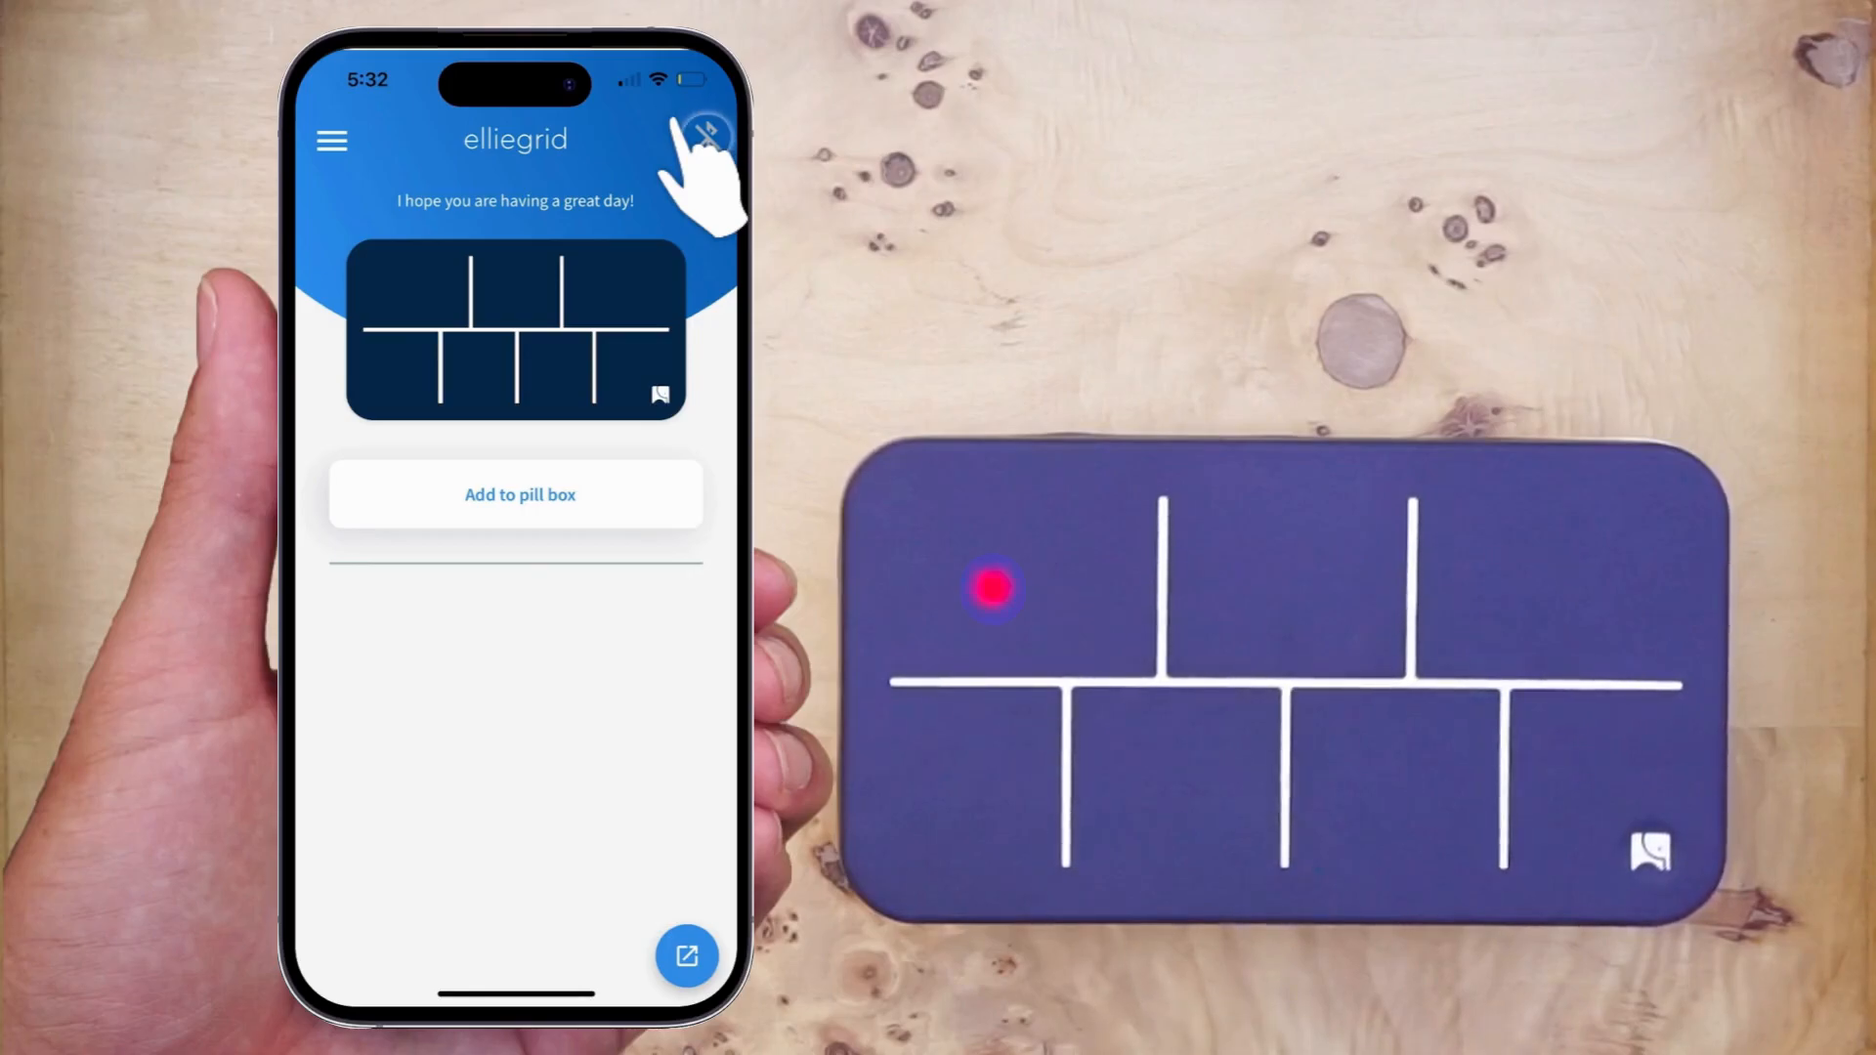
pyautogui.click(705, 137)
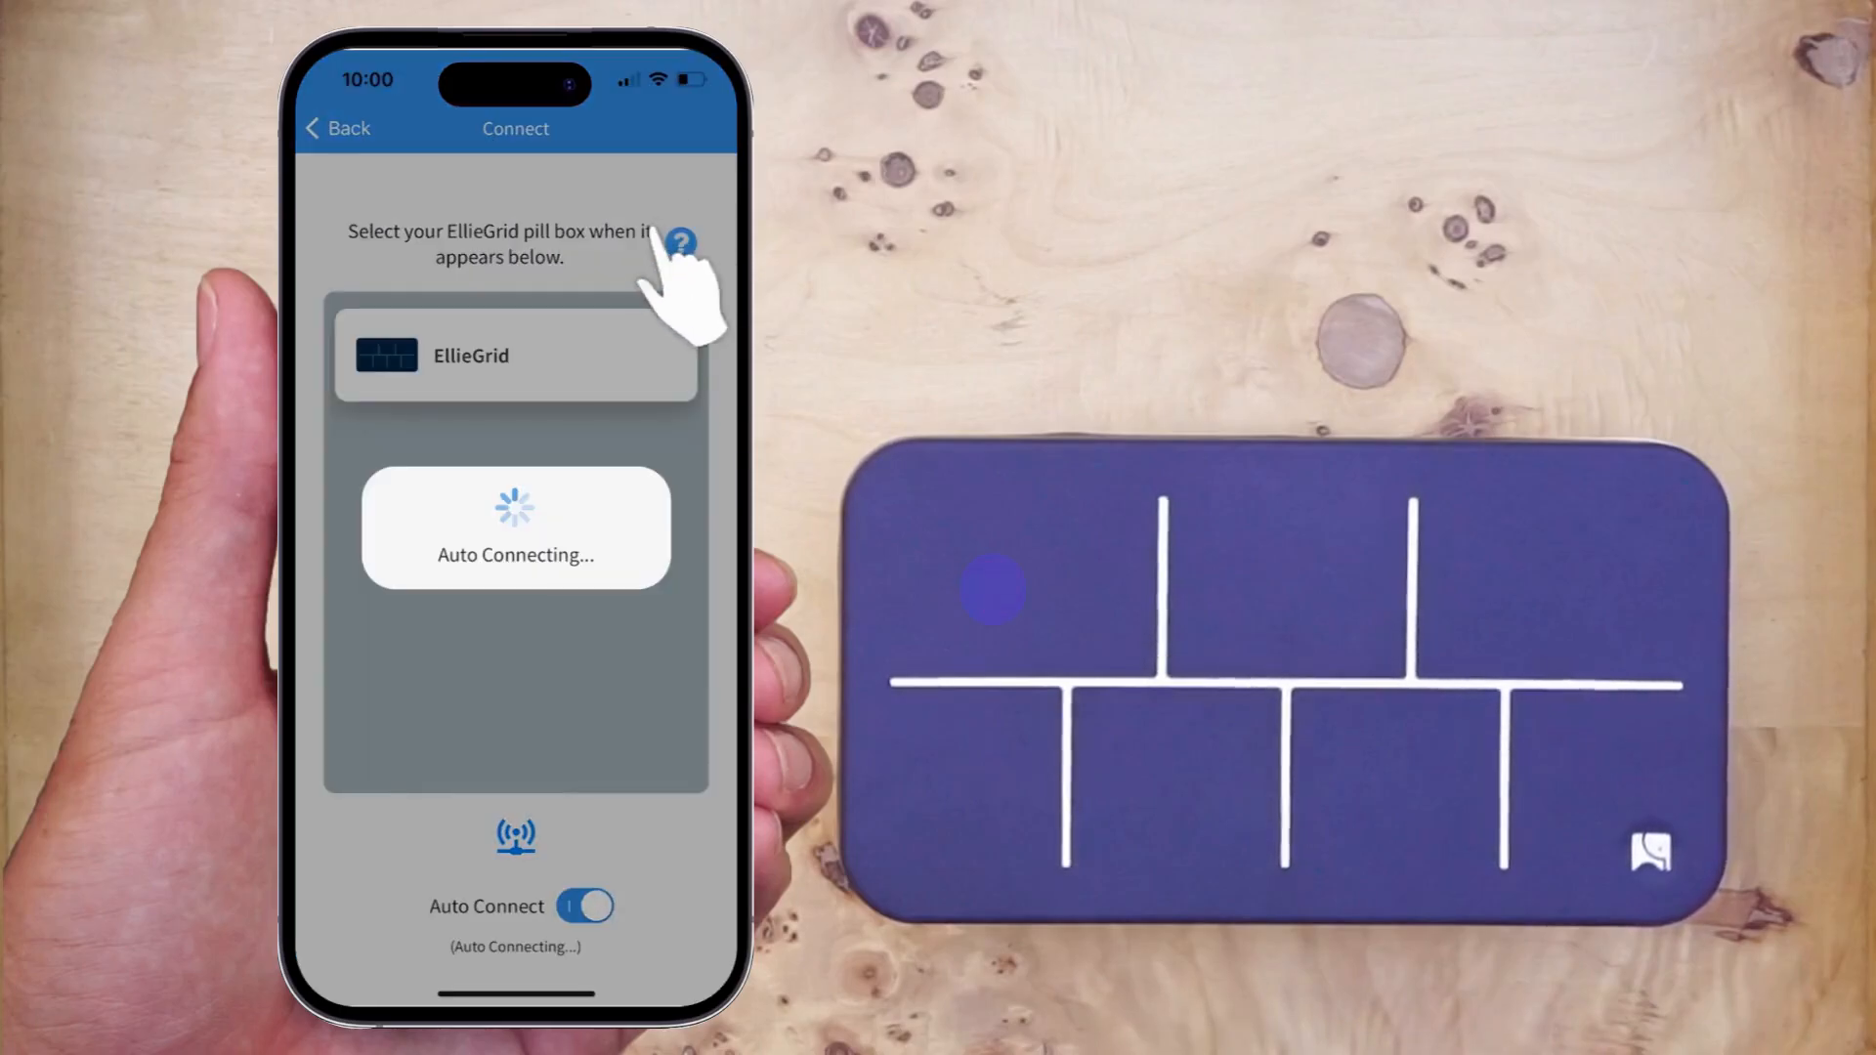
pyautogui.click(515, 356)
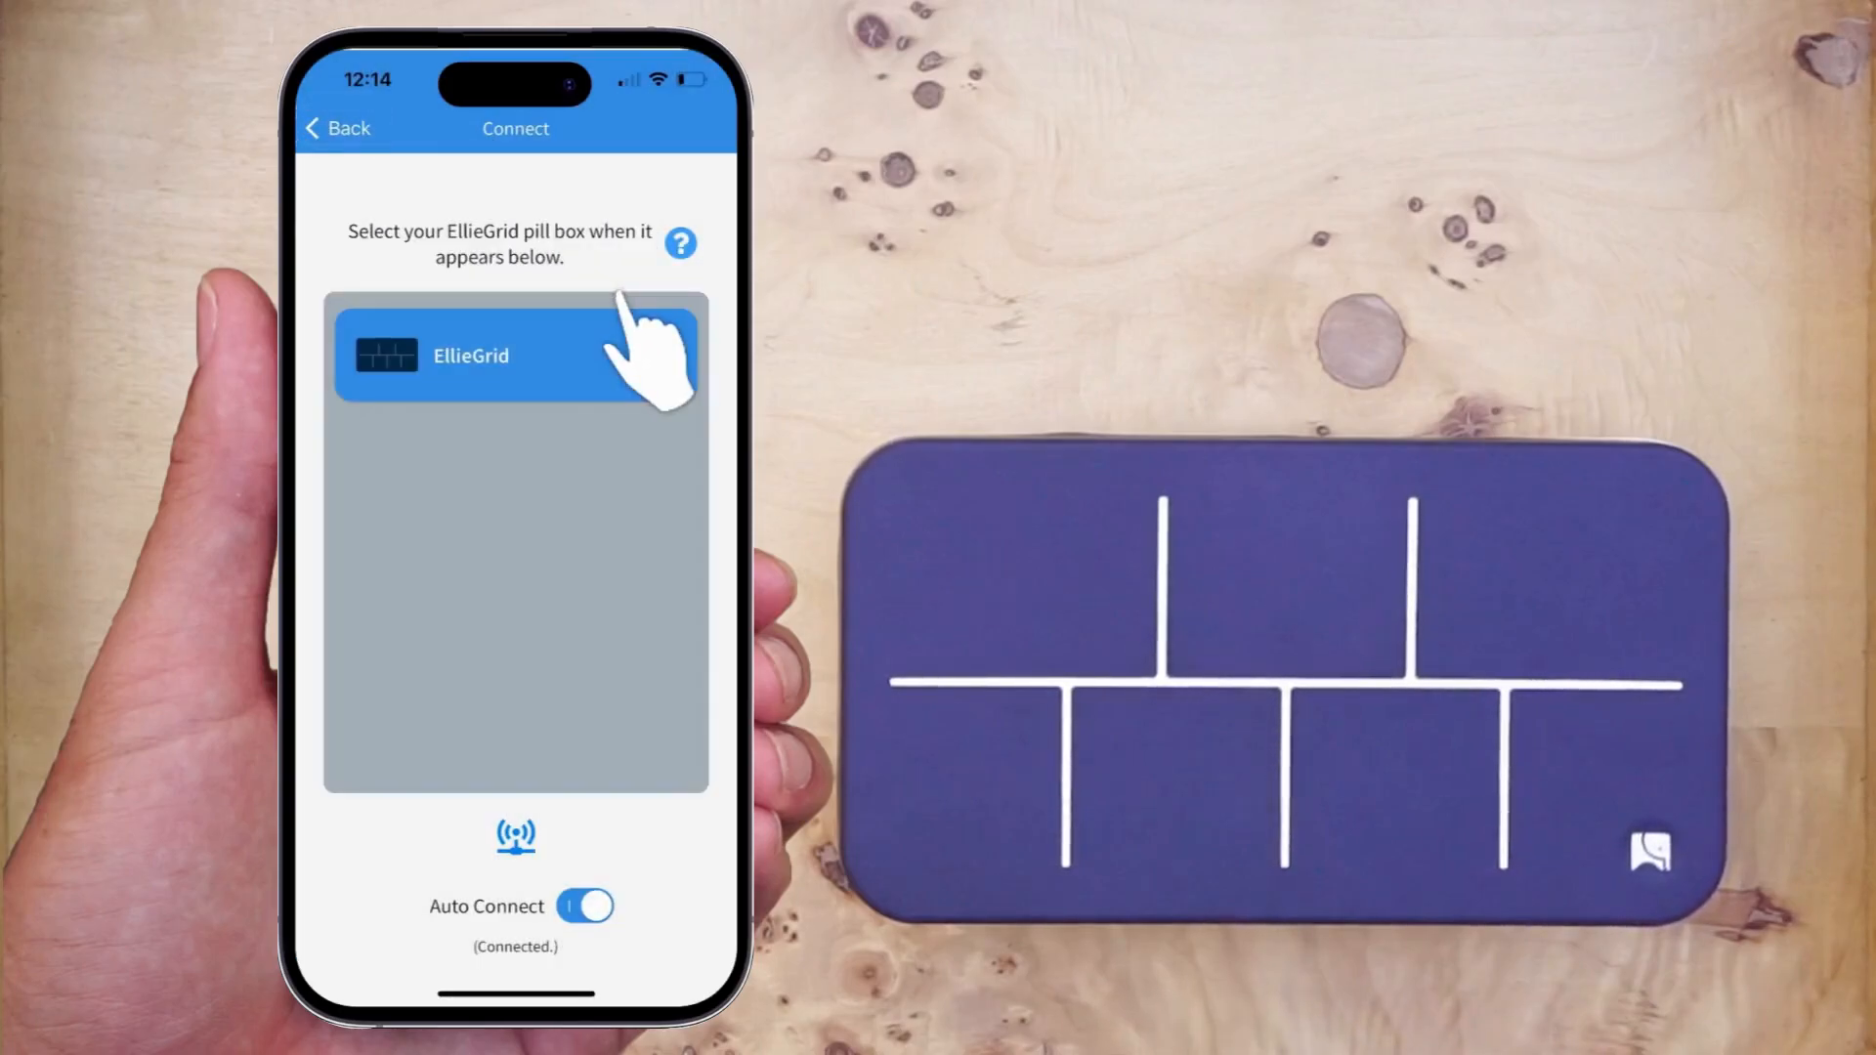